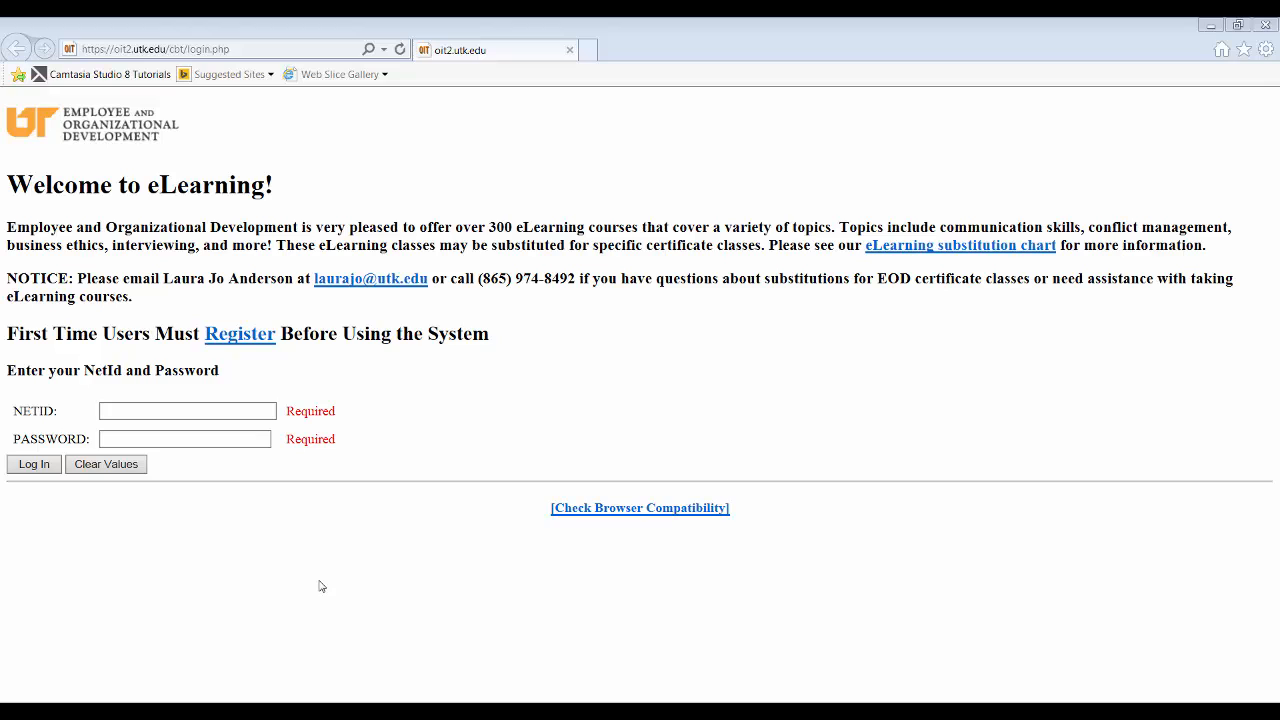
mouse_move(295, 594)
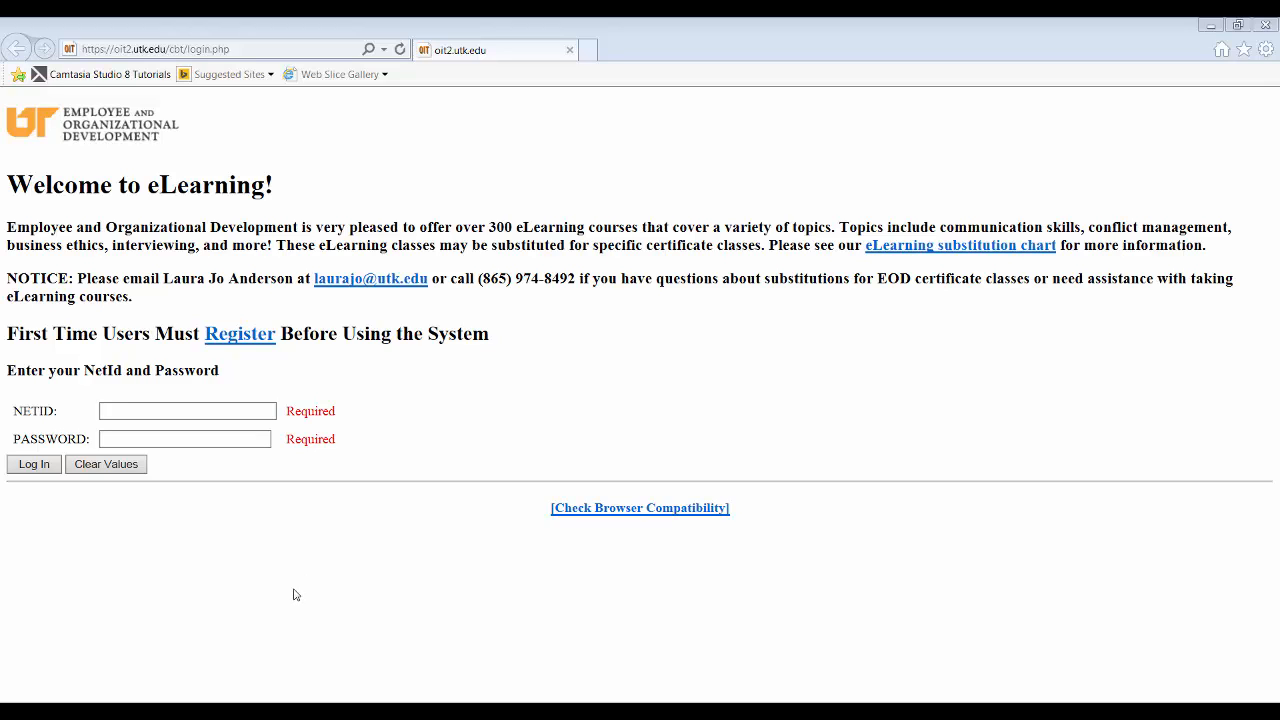
Sign in to UT eLearning with your NetID and password, then enter SkillPort CBT
left_click(187, 411)
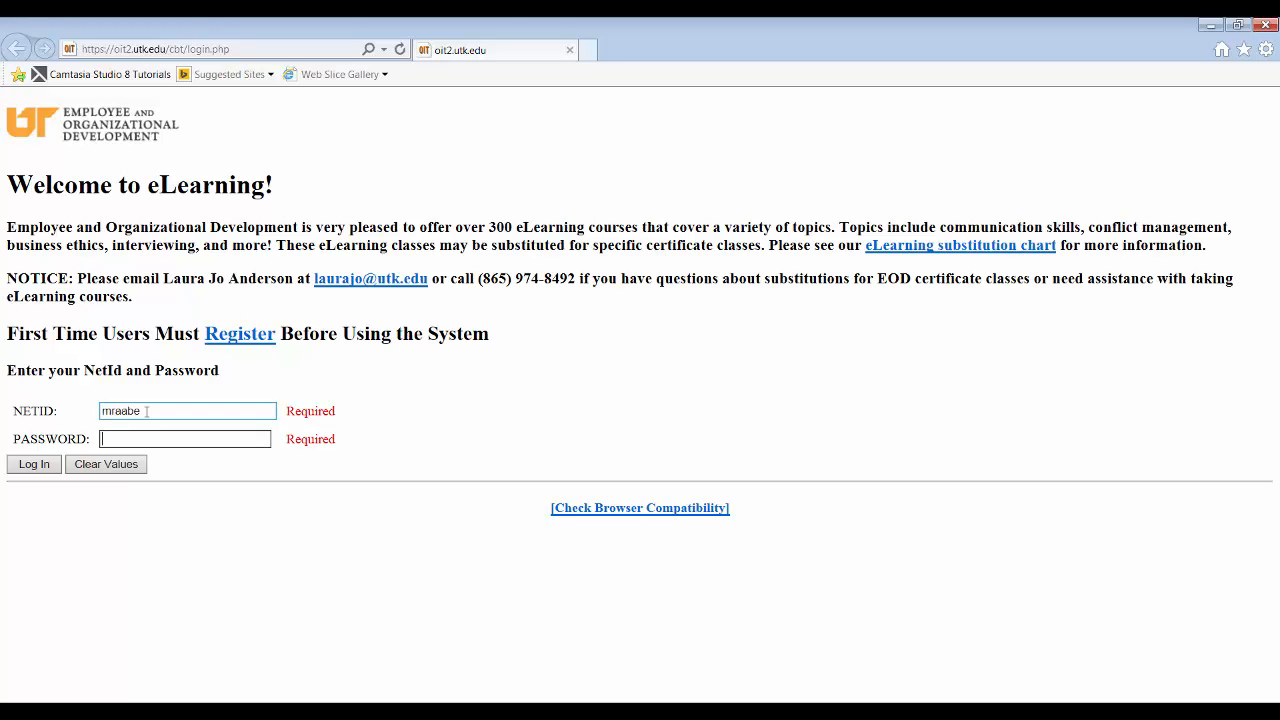
type("••••")
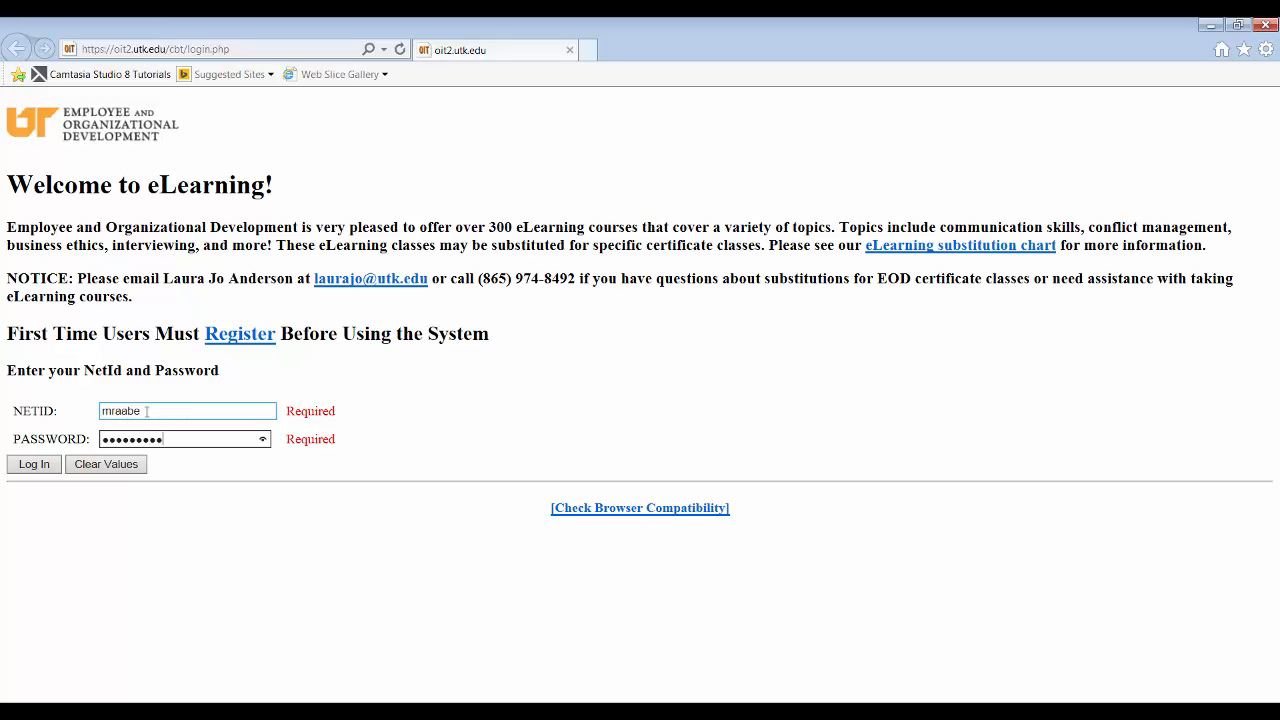
left_click(34, 463)
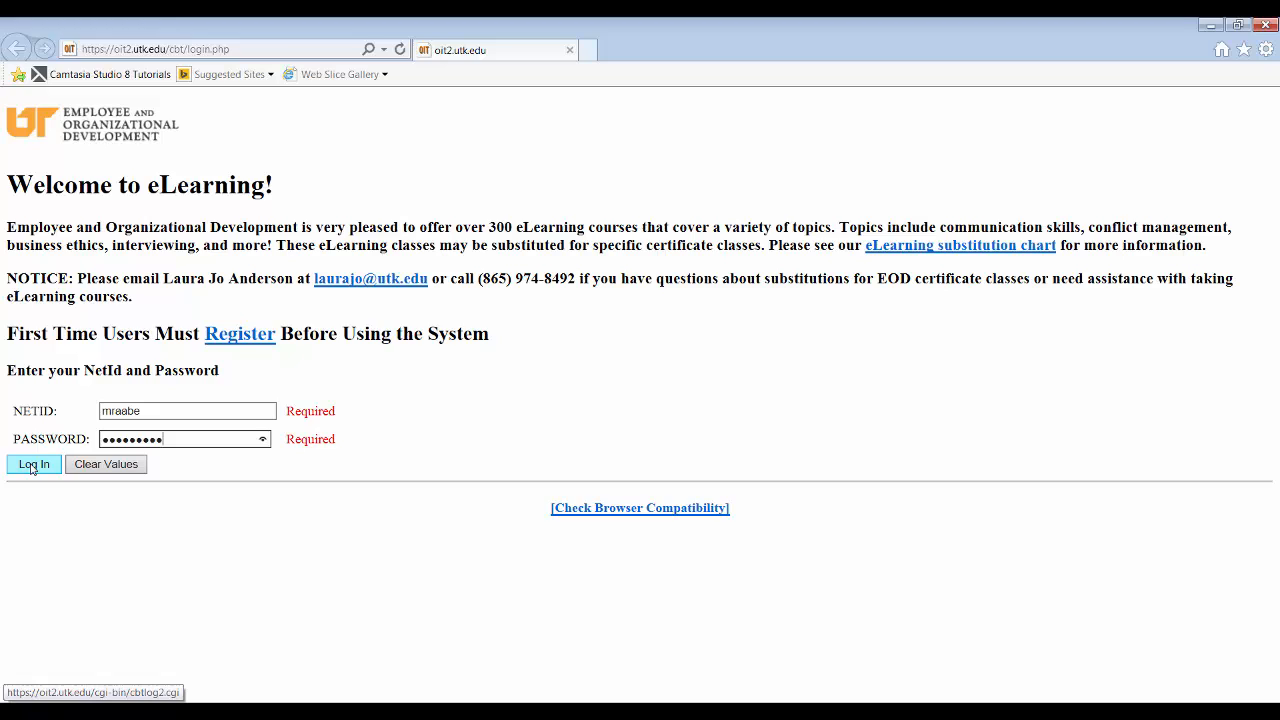
left_click(33, 464)
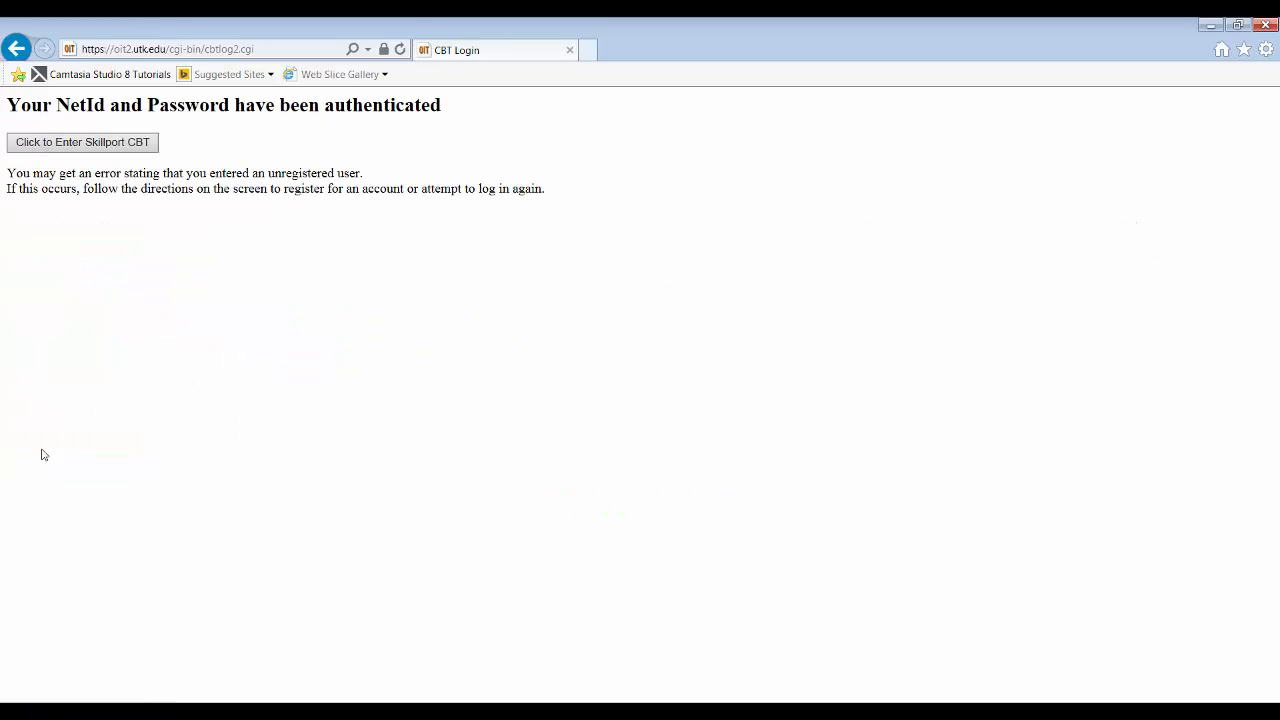
mouse_move(174, 130)
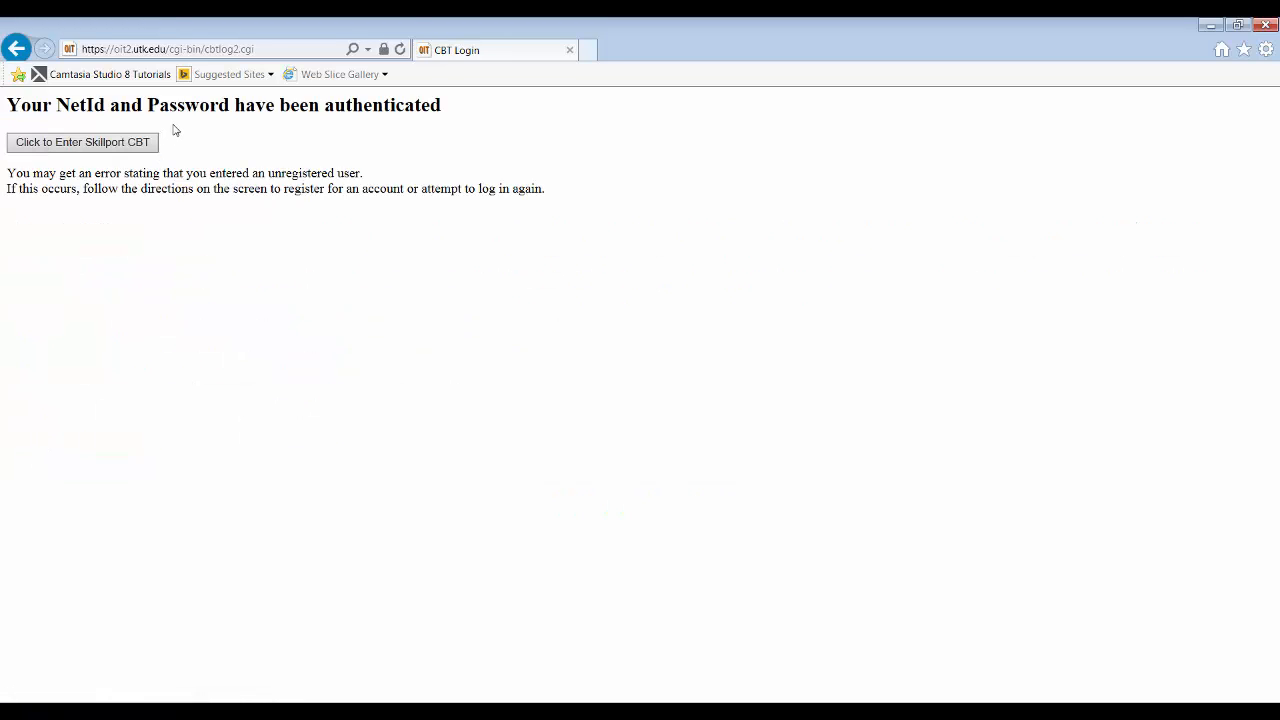
mouse_move(178, 143)
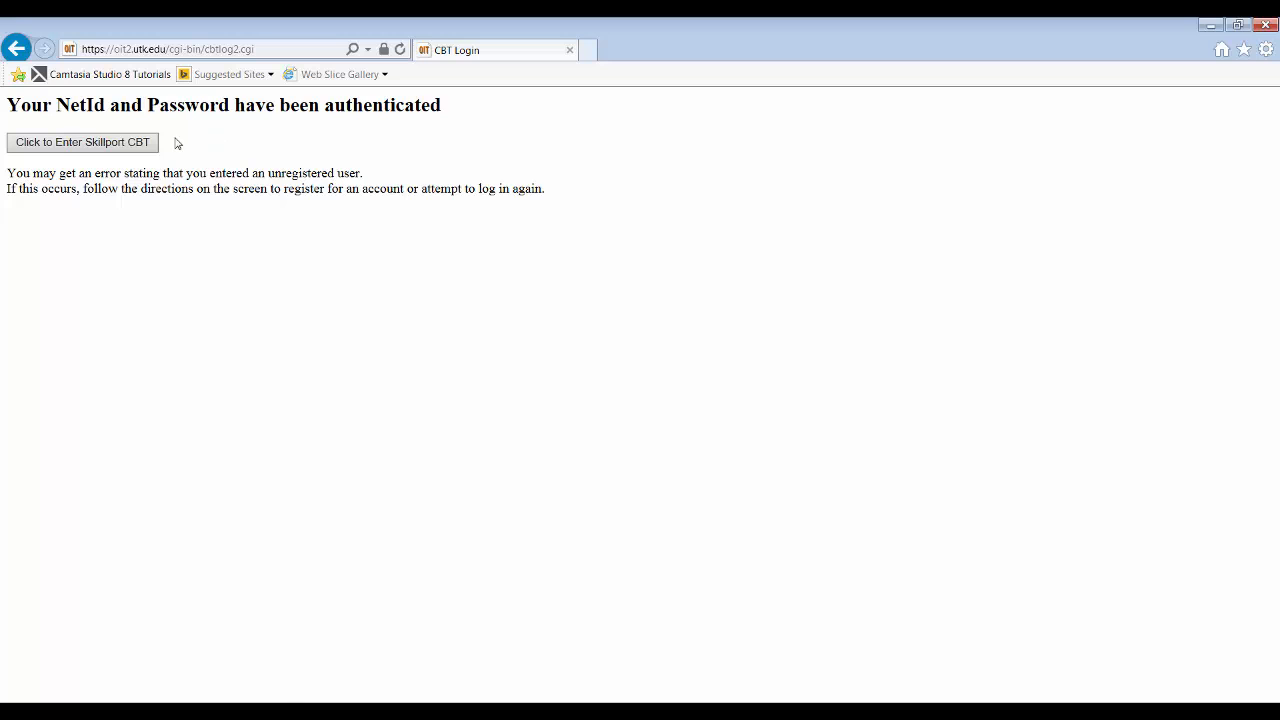
left_click(82, 142)
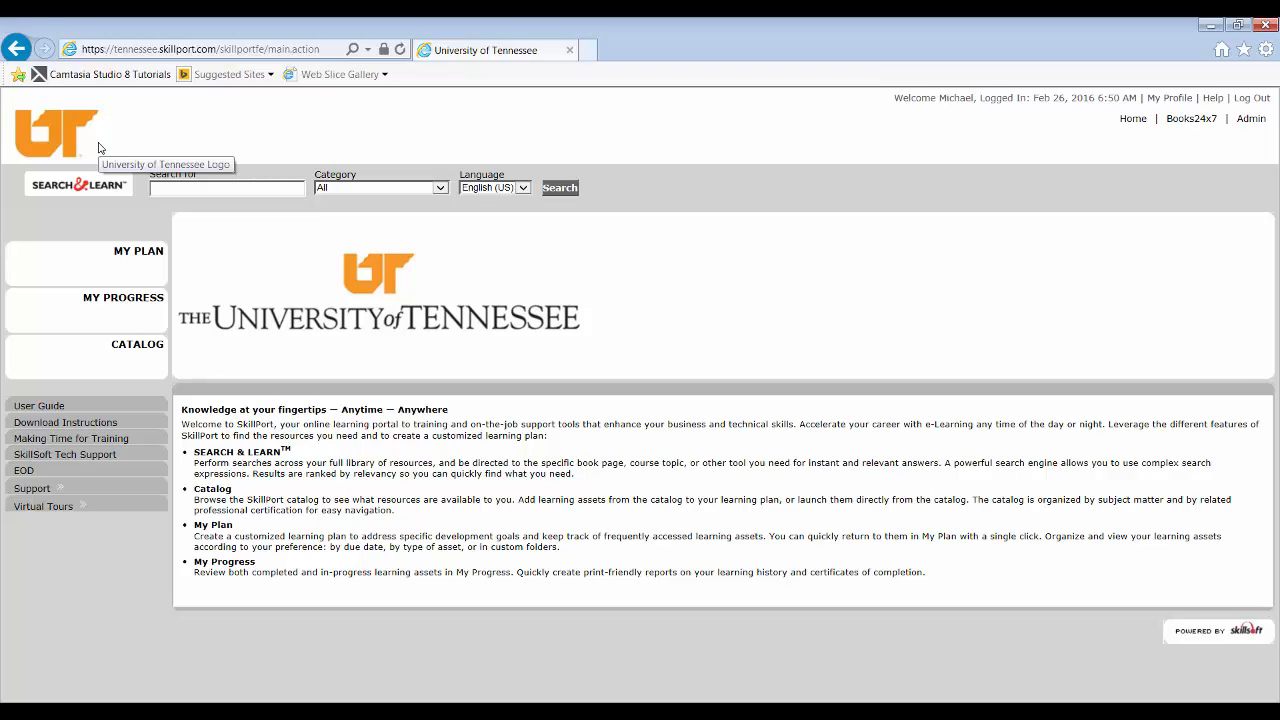
mouse_move(98, 147)
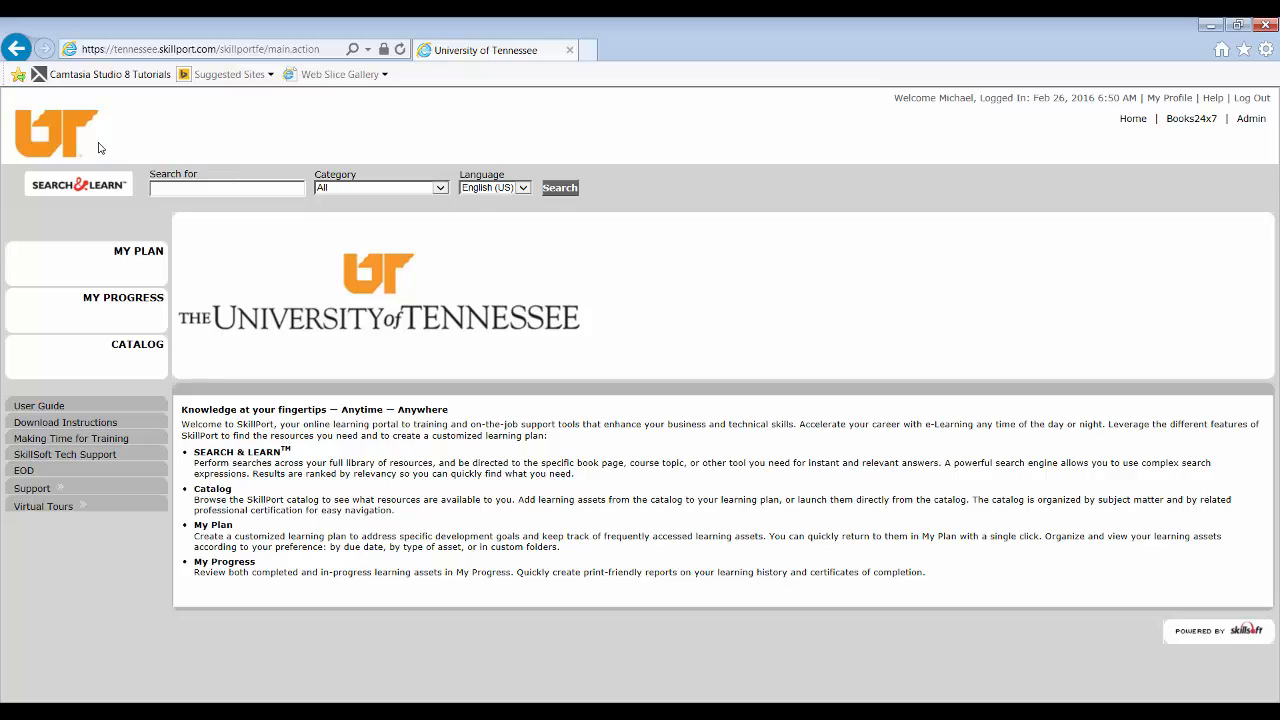
Go to the SkillPort Admin Home task list through the top-right Admin link
left_click(1251, 118)
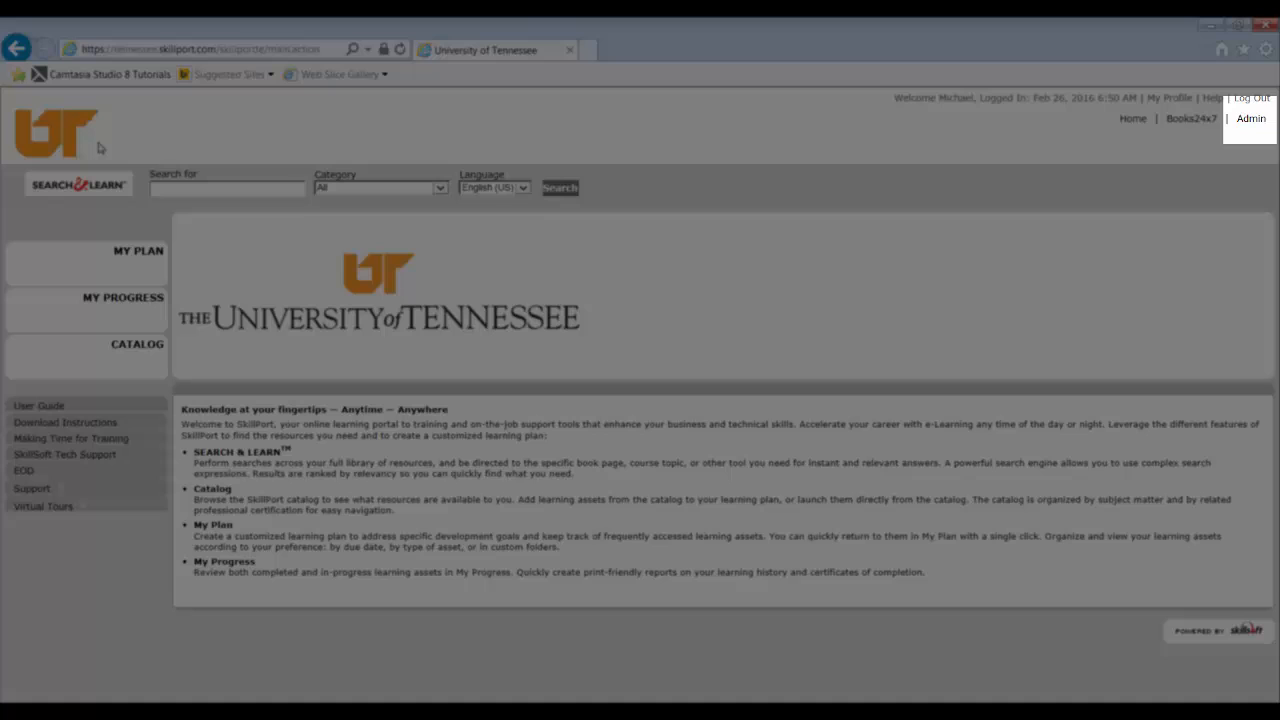
mouse_move(911, 140)
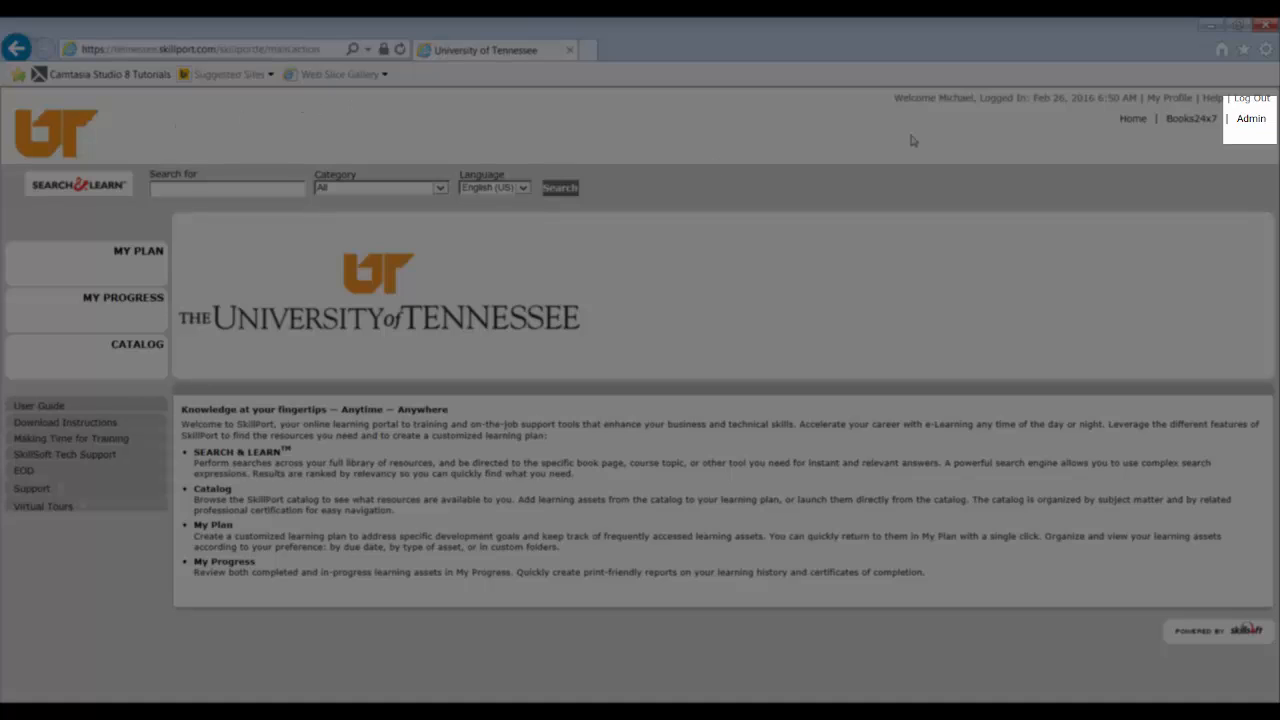
left_click(1250, 118)
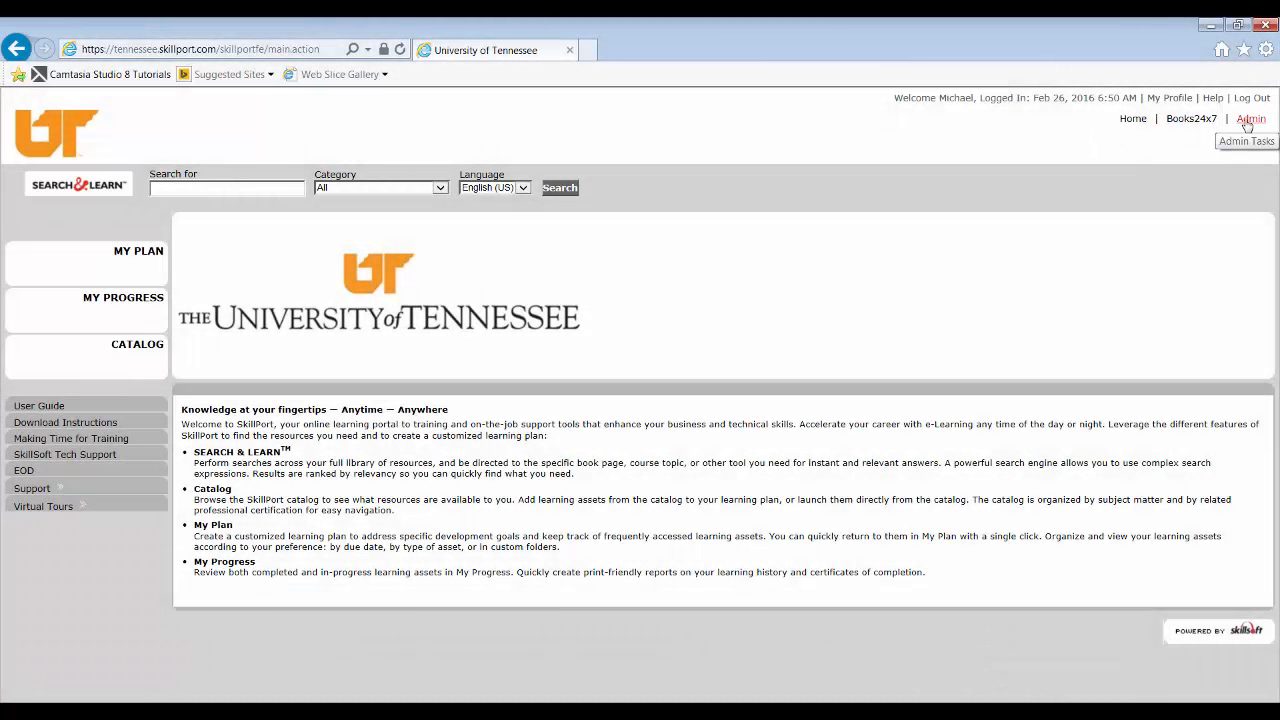
left_click(1250, 119)
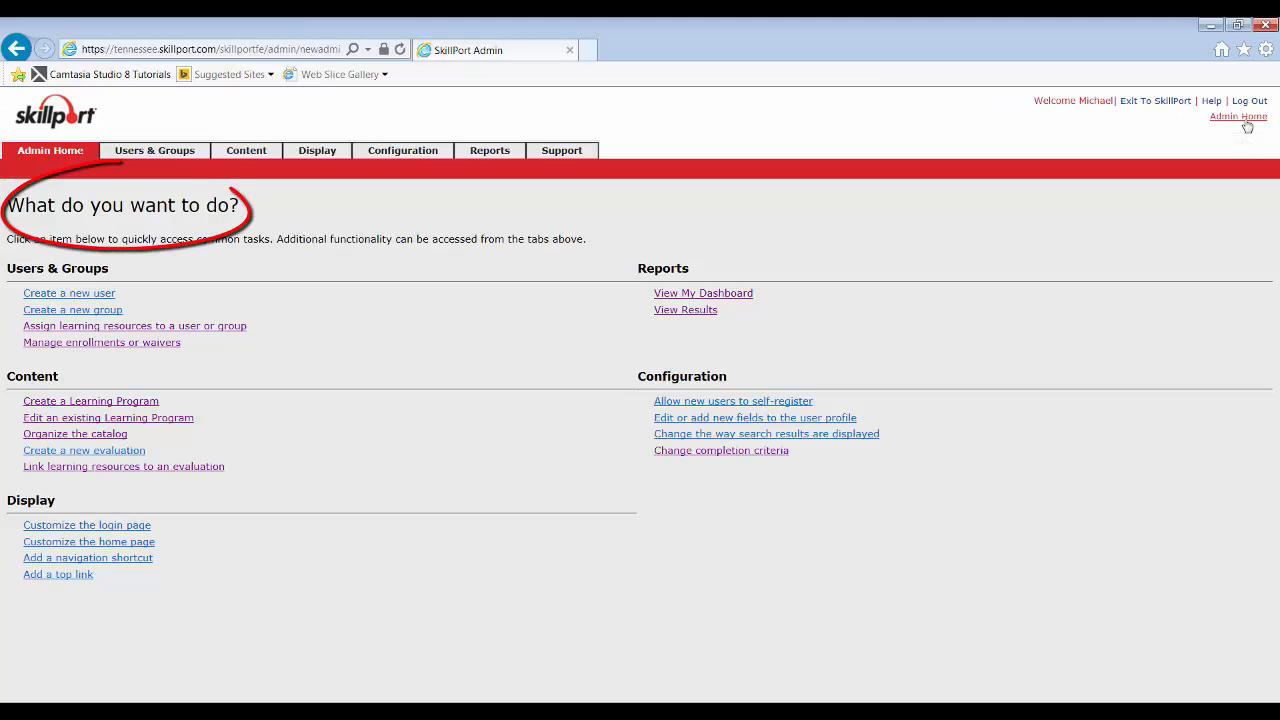
mouse_move(467, 453)
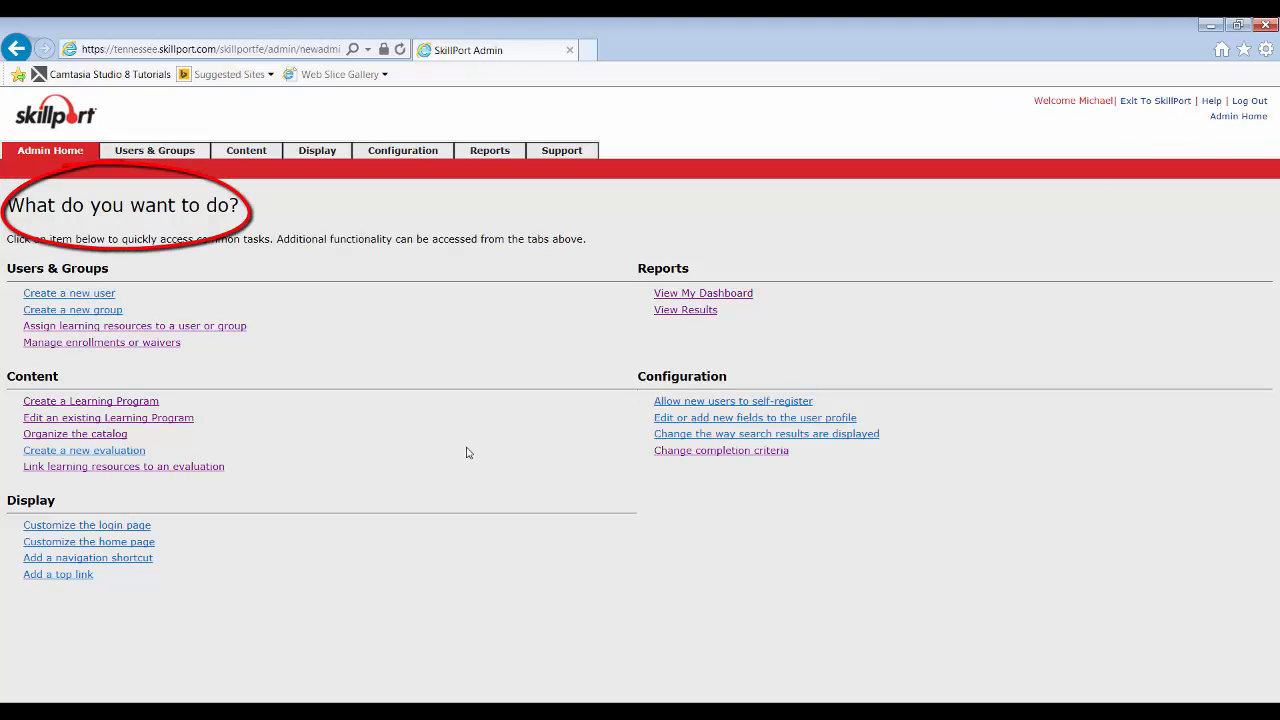
mouse_move(385, 458)
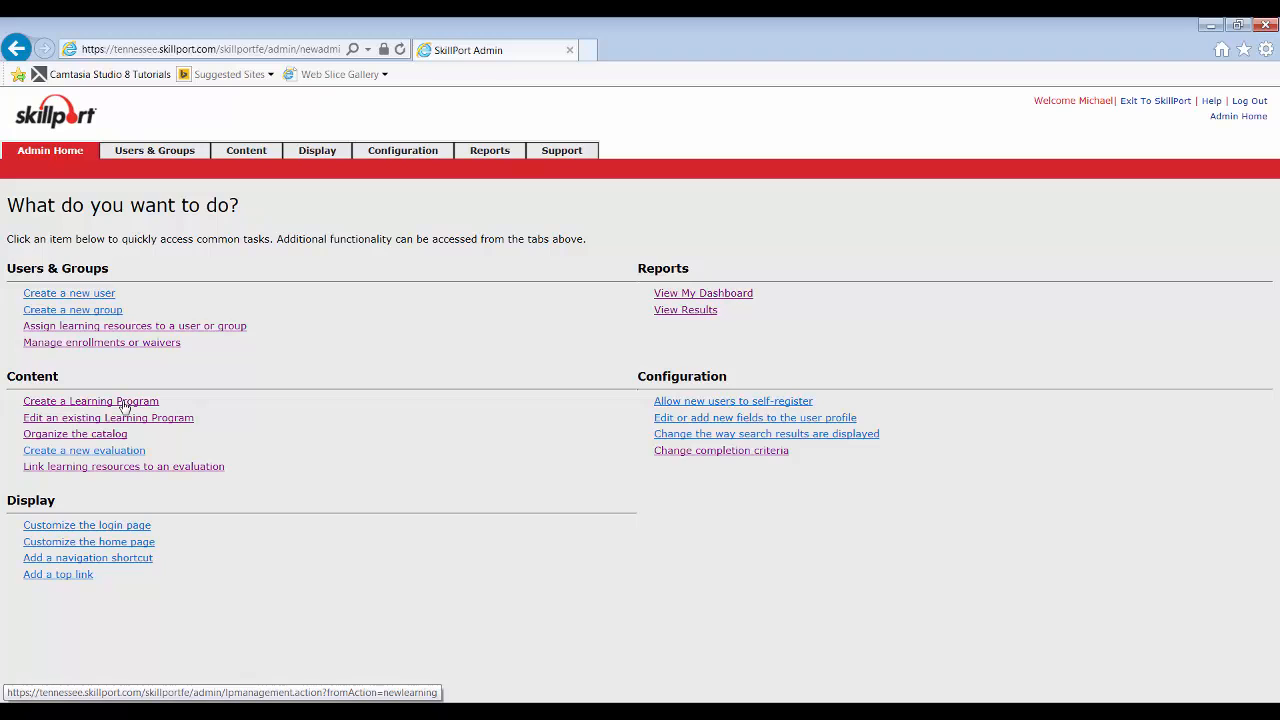
Choose 'Create a Learning Program' under Content to get a blank program form
left_click(90, 400)
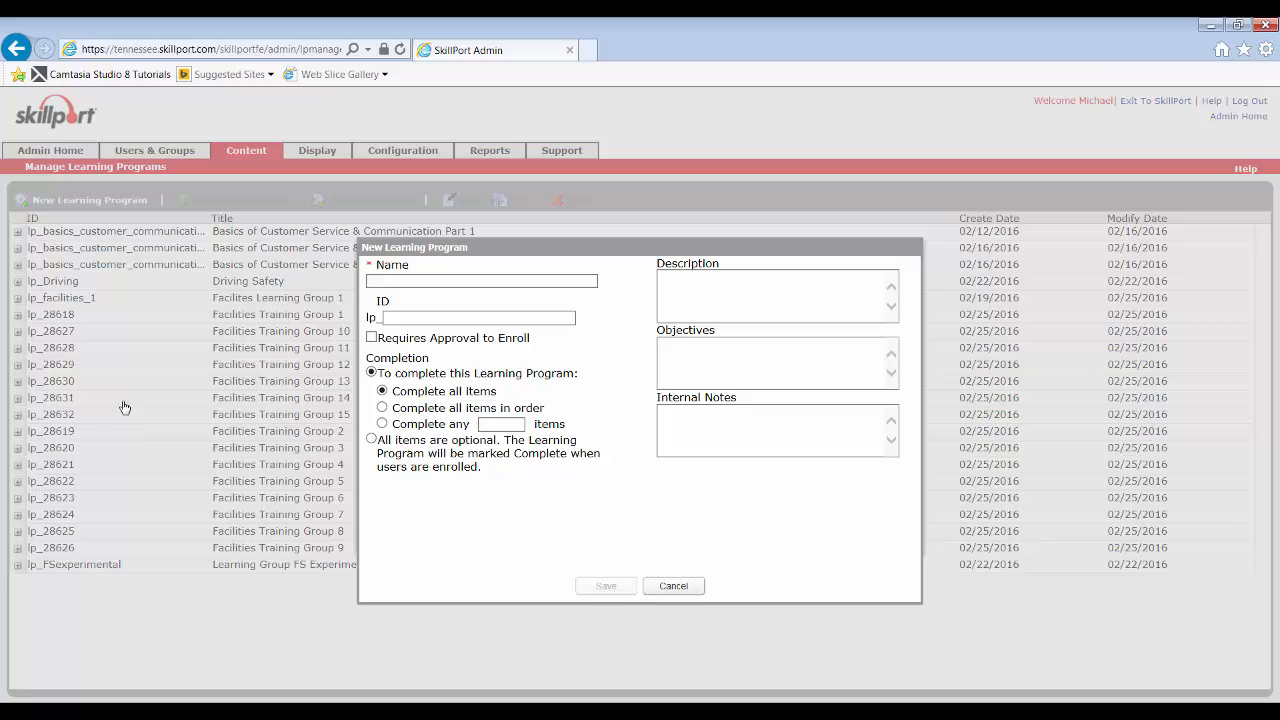
mouse_move(470, 534)
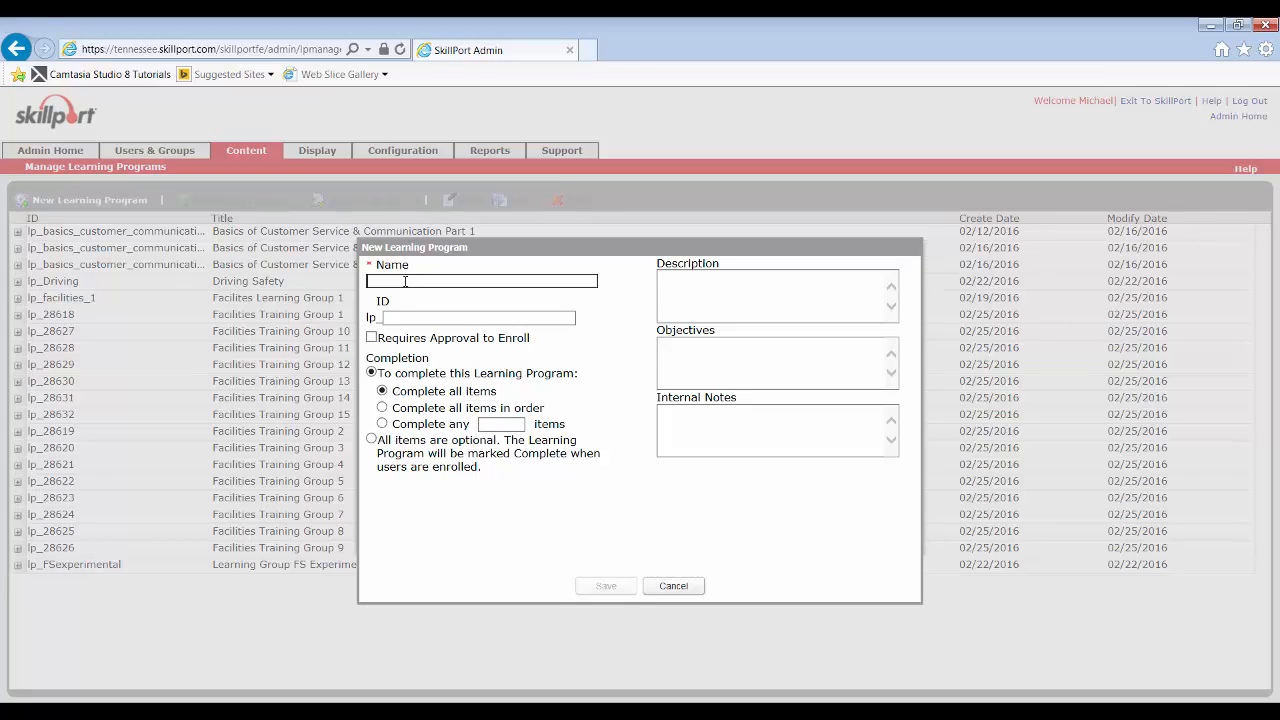
Name the program 'Facilities Group 7' and enter the description 'Rapid Respons'
type("Facili")
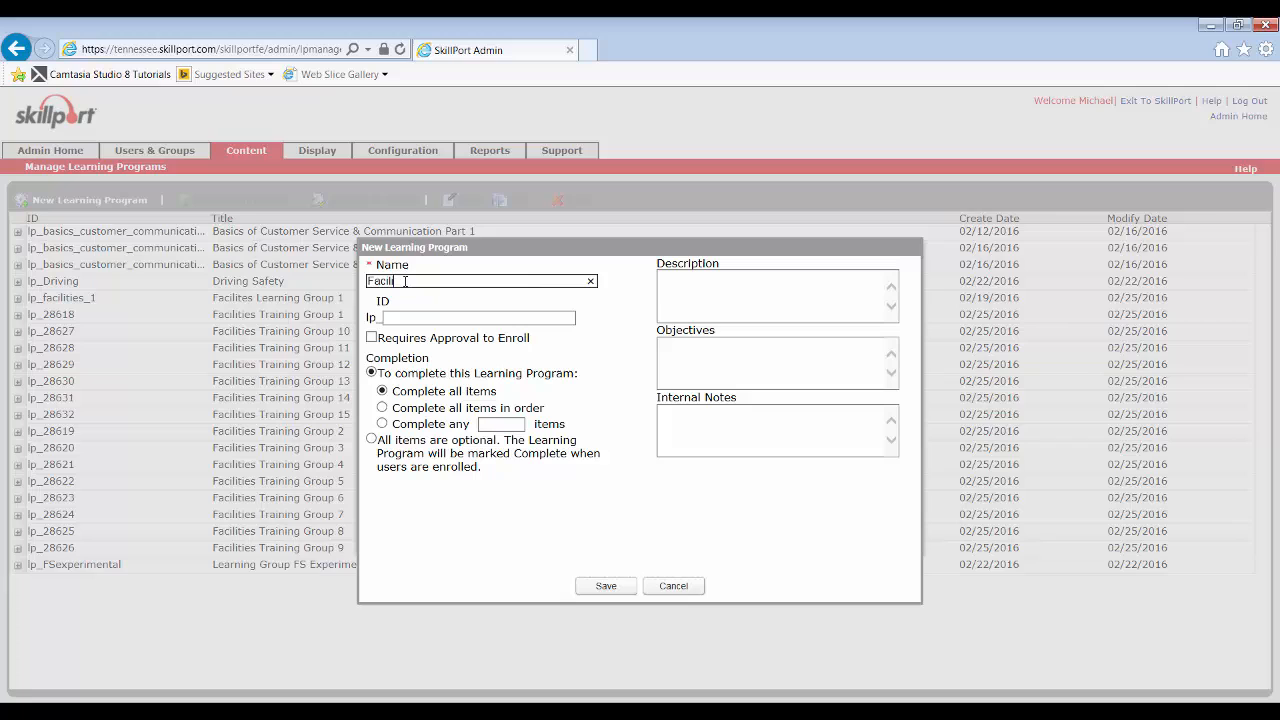
type("ities Gr")
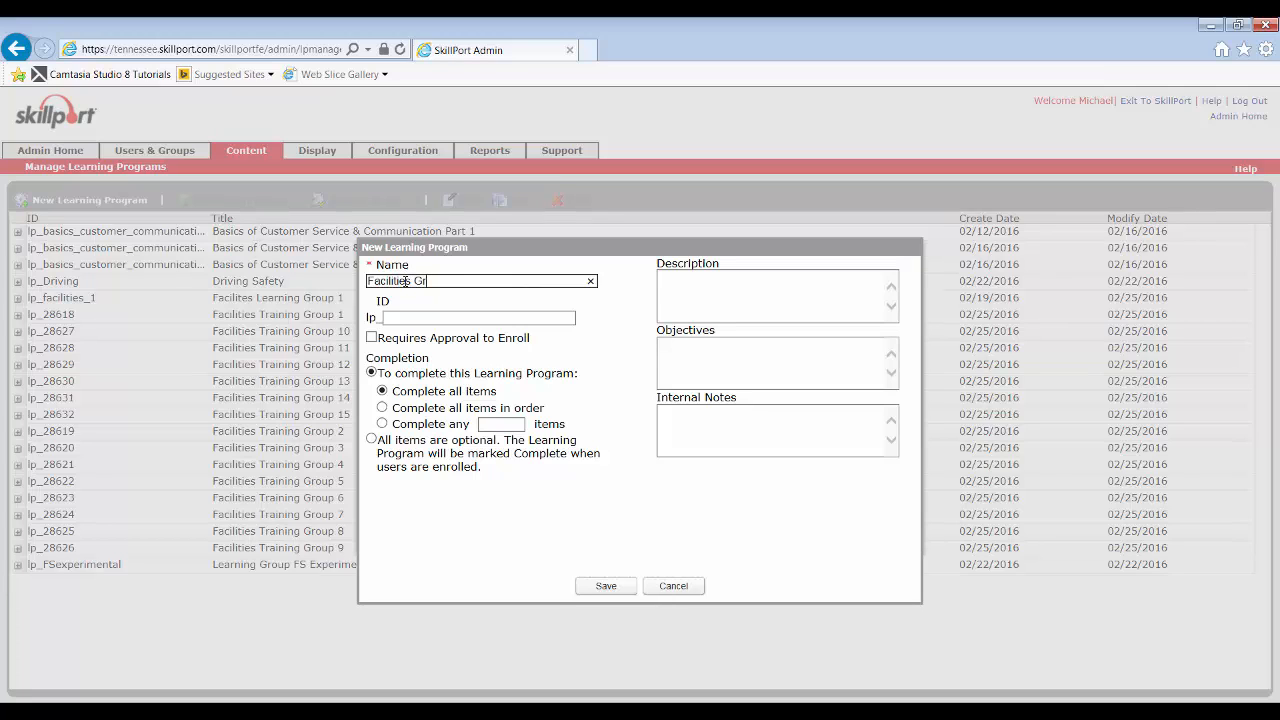
type("oup 7")
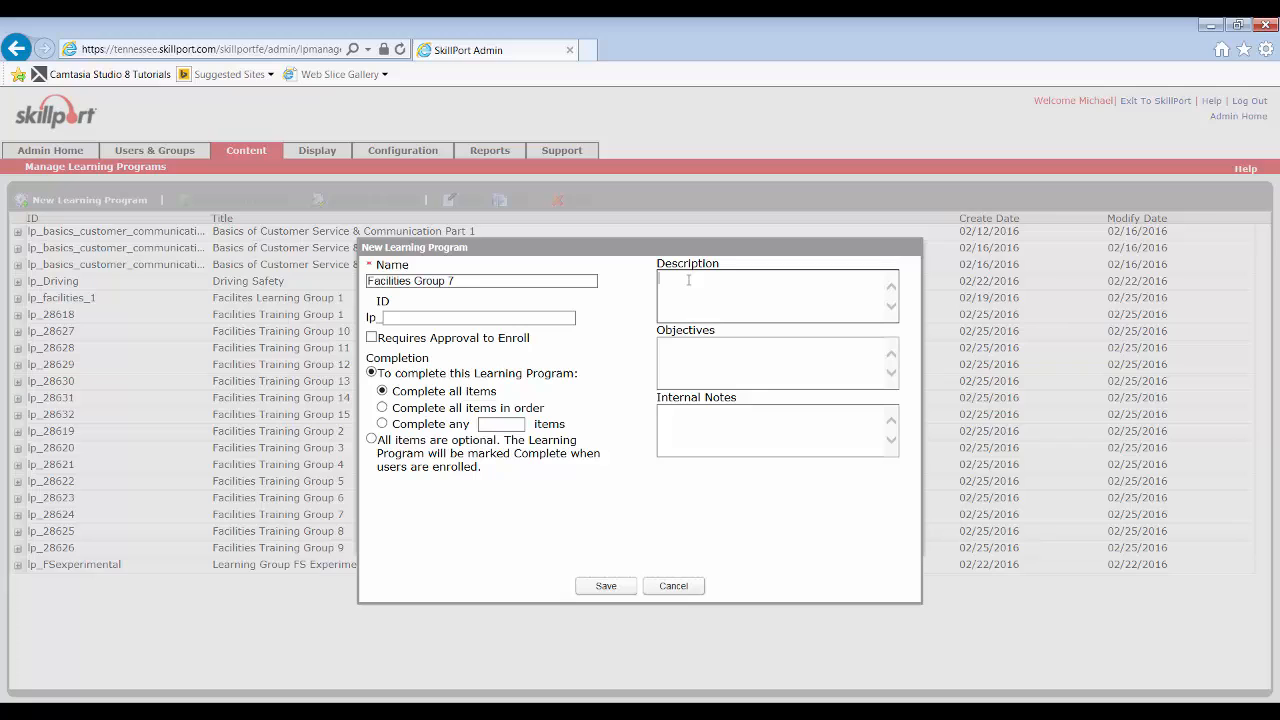
type("R")
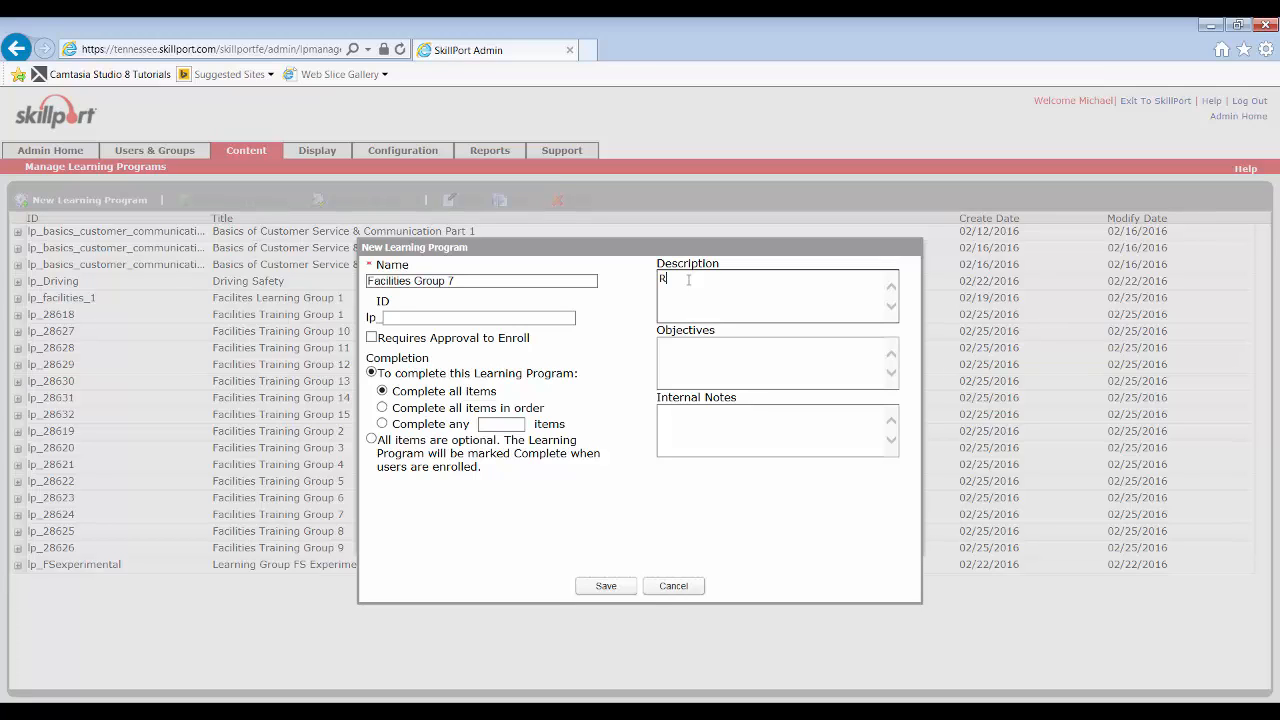
type("apid Res")
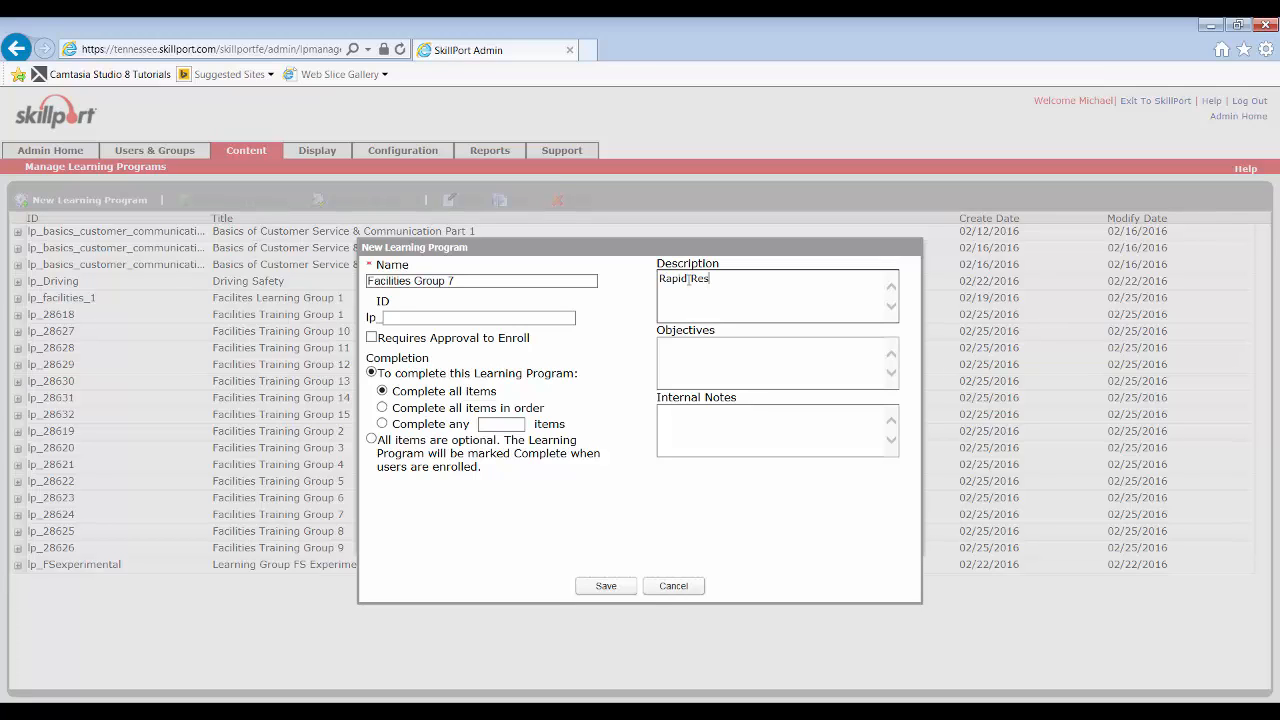
type("pons")
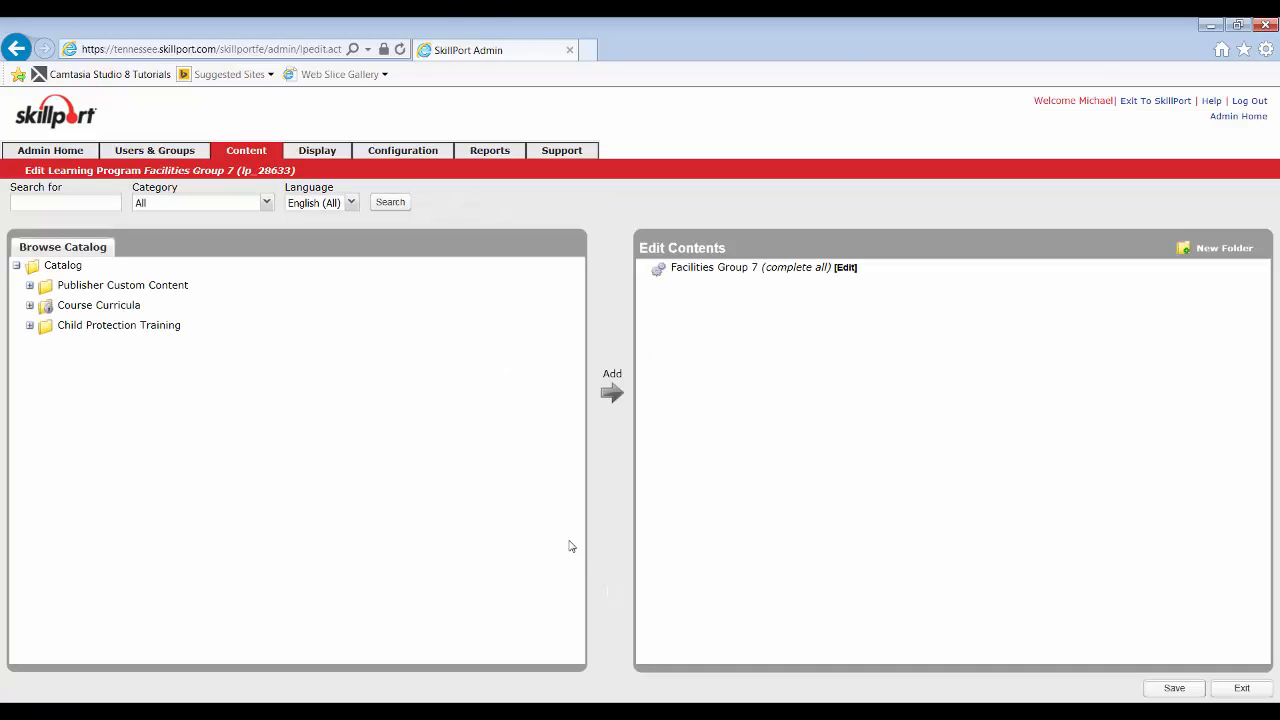
mouse_move(678, 367)
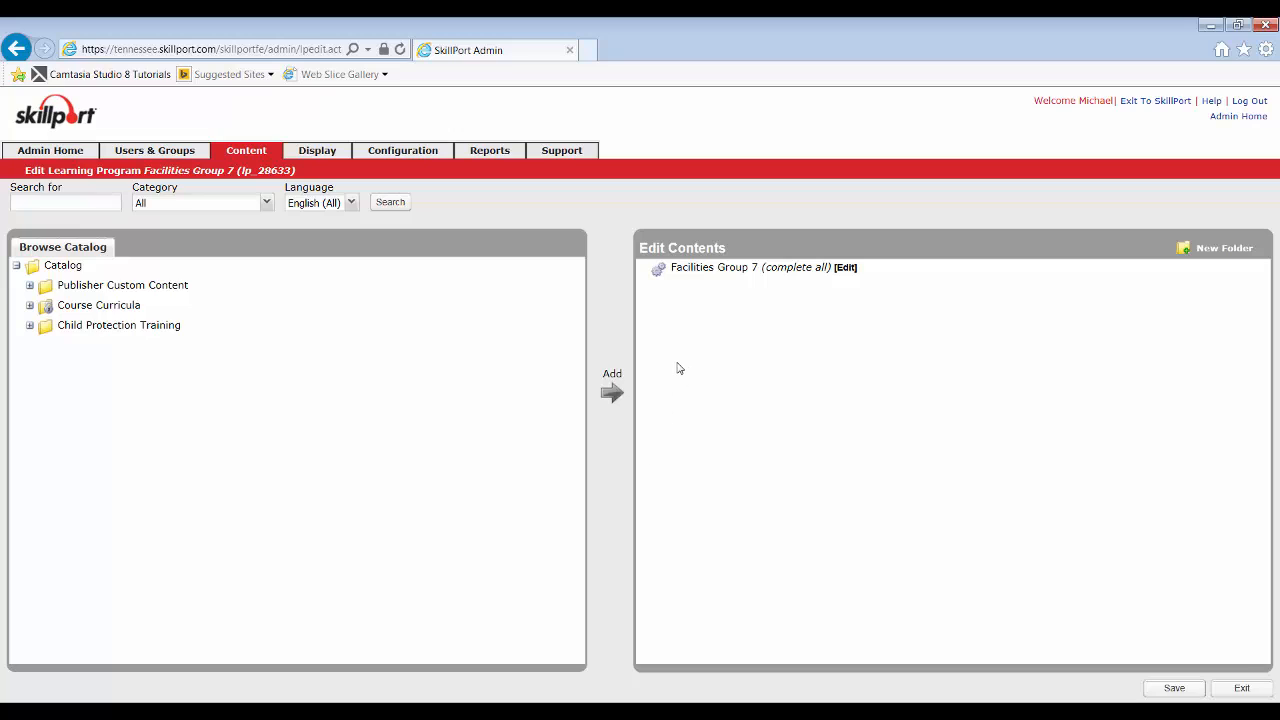
mouse_move(689, 308)
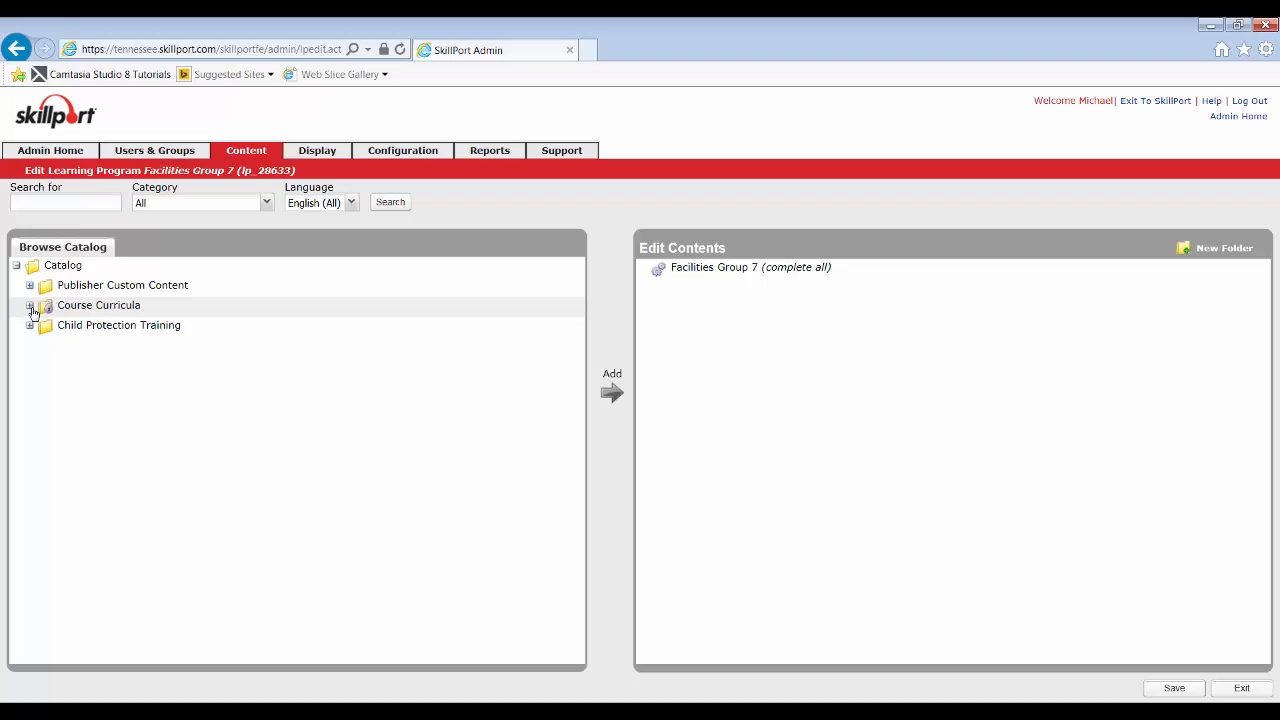
Expand English - US through Environmental, Safety & Health, and Transportation to Safety and Health
left_click(30, 305)
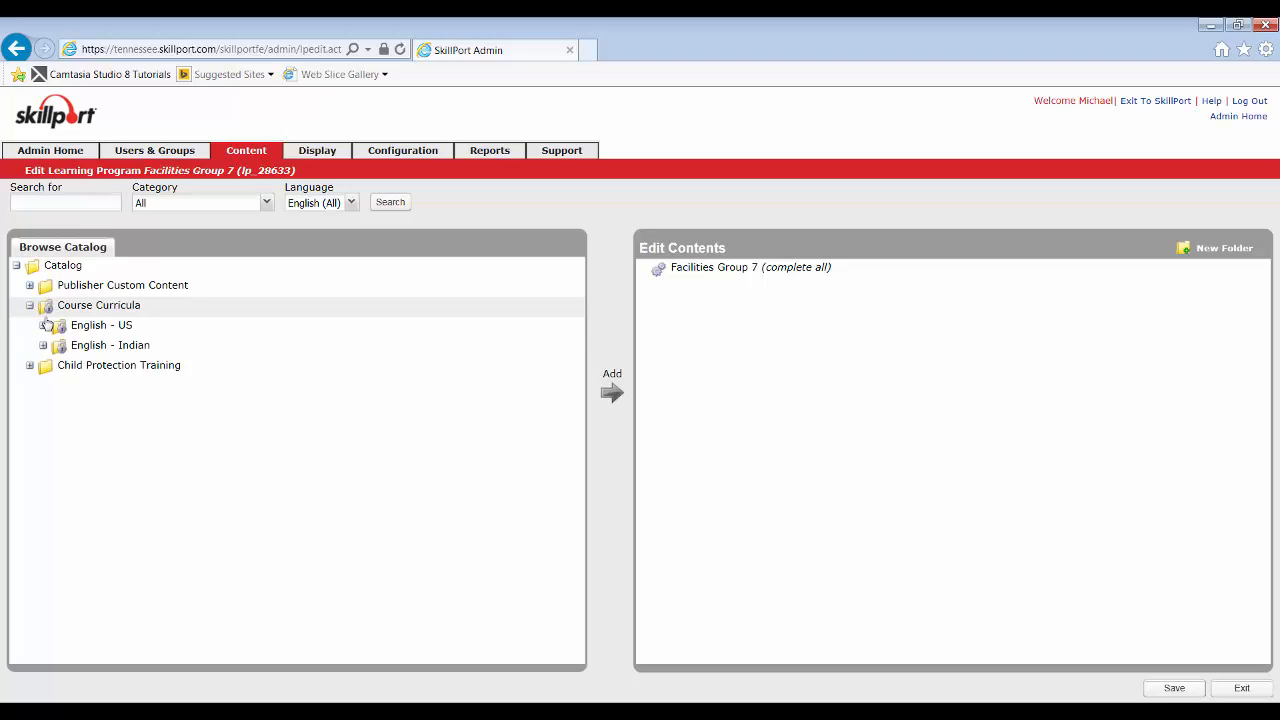
left_click(43, 325)
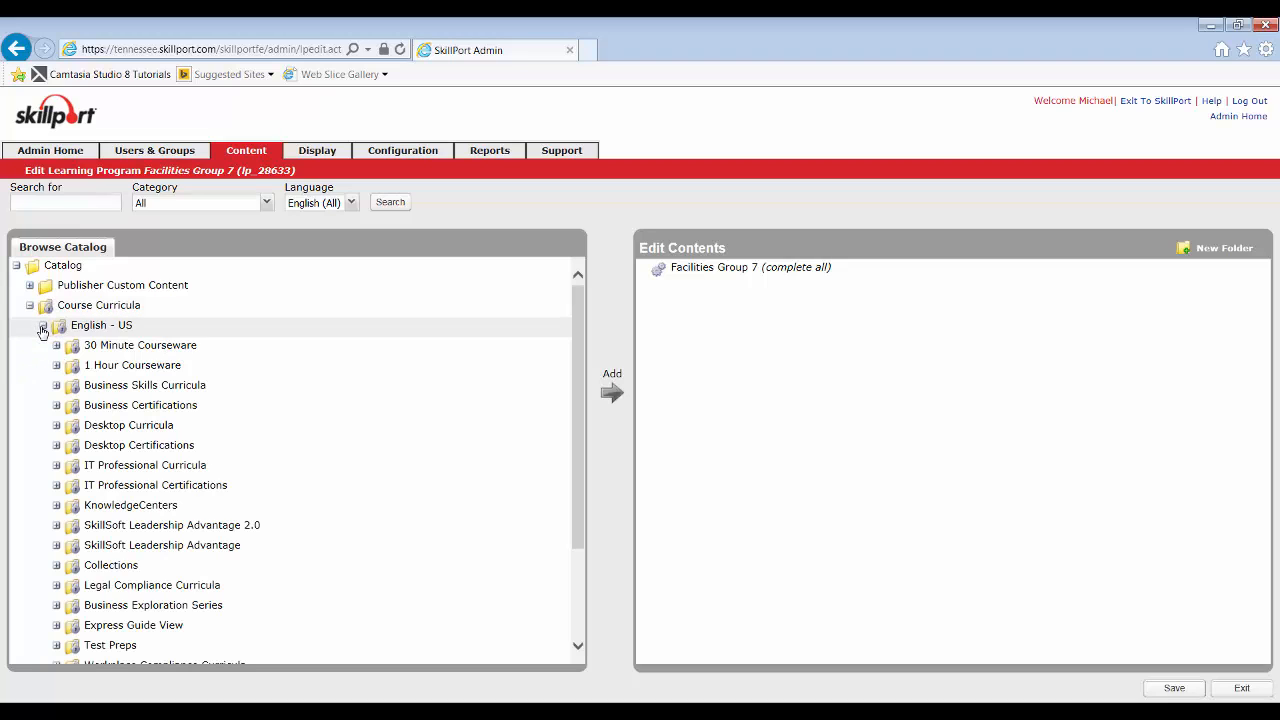
scroll("down", 3)
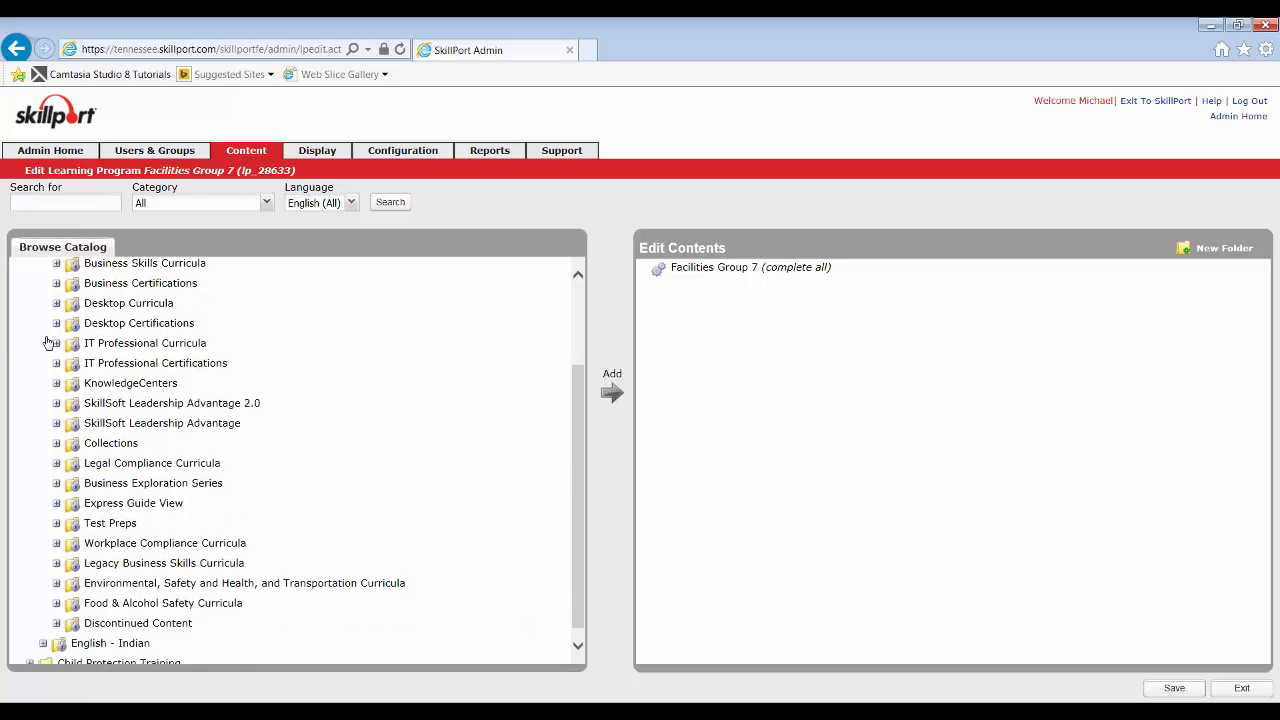
scroll("down", 3)
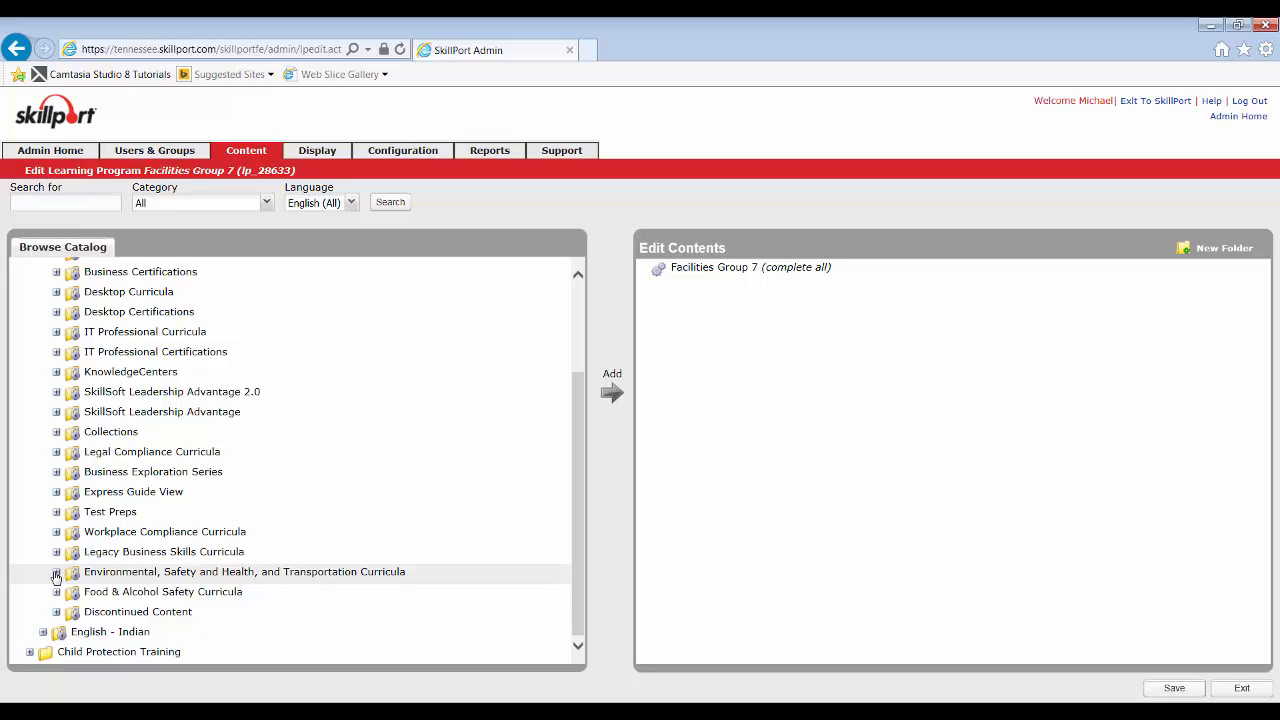
left_click(56, 571)
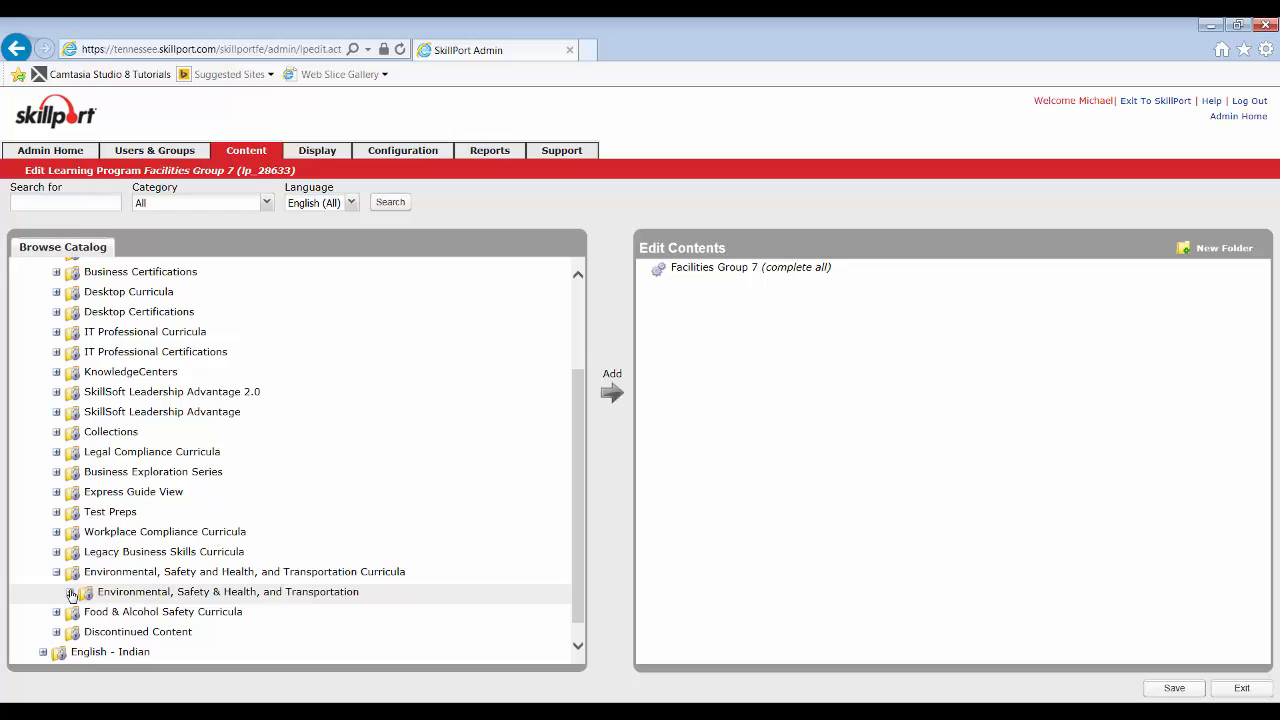
left_click(70, 591)
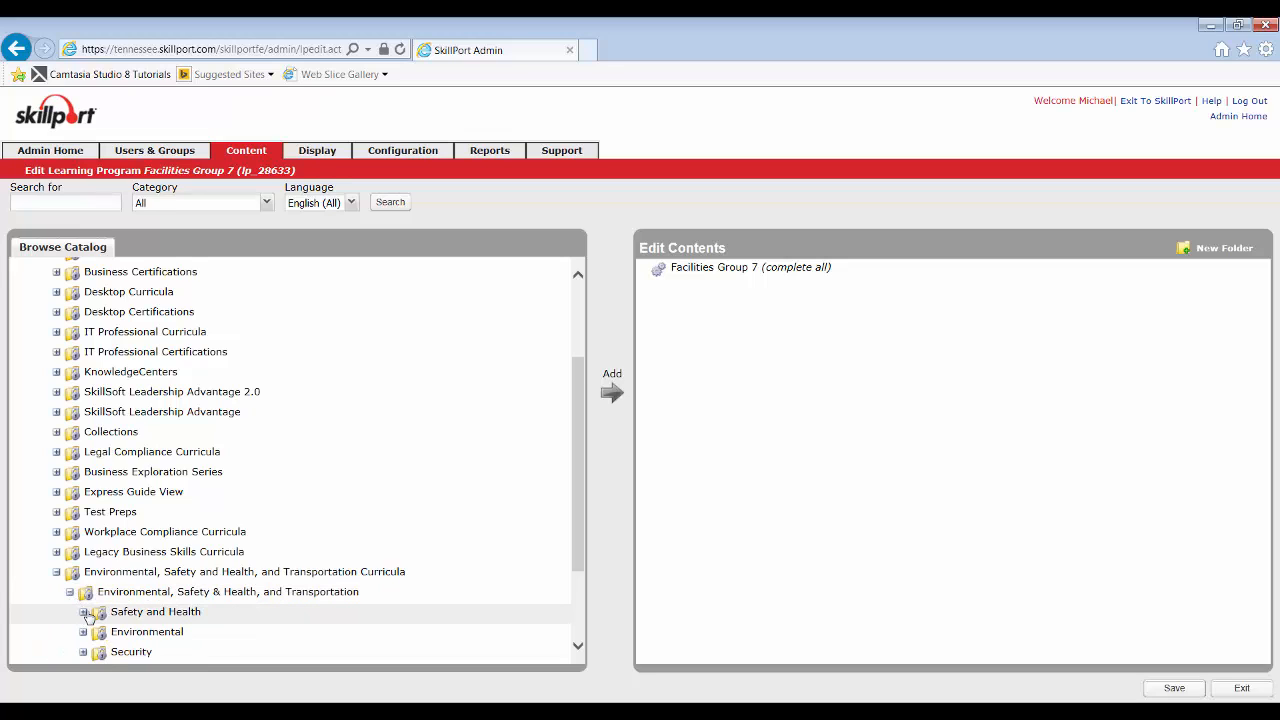
left_click(155, 611)
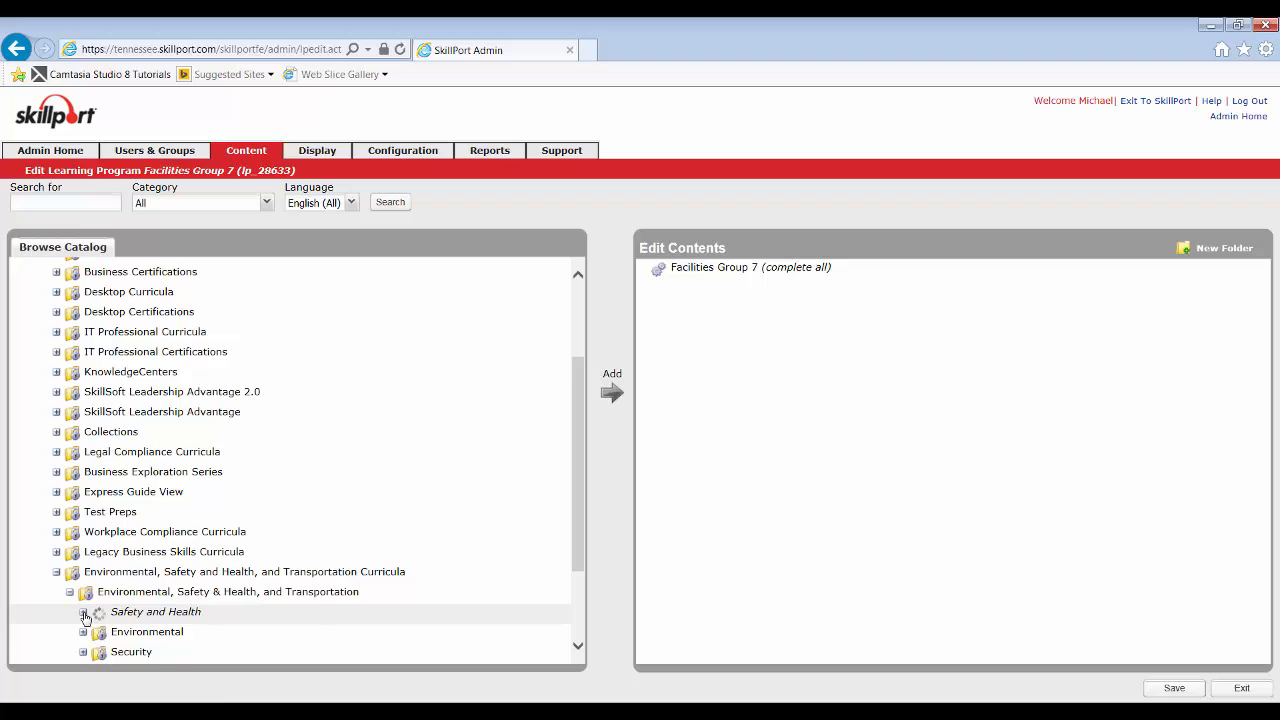
Browse the Safety and Health courses down to Hazard Communication: An Employee's Right to Know
left_click(84, 611)
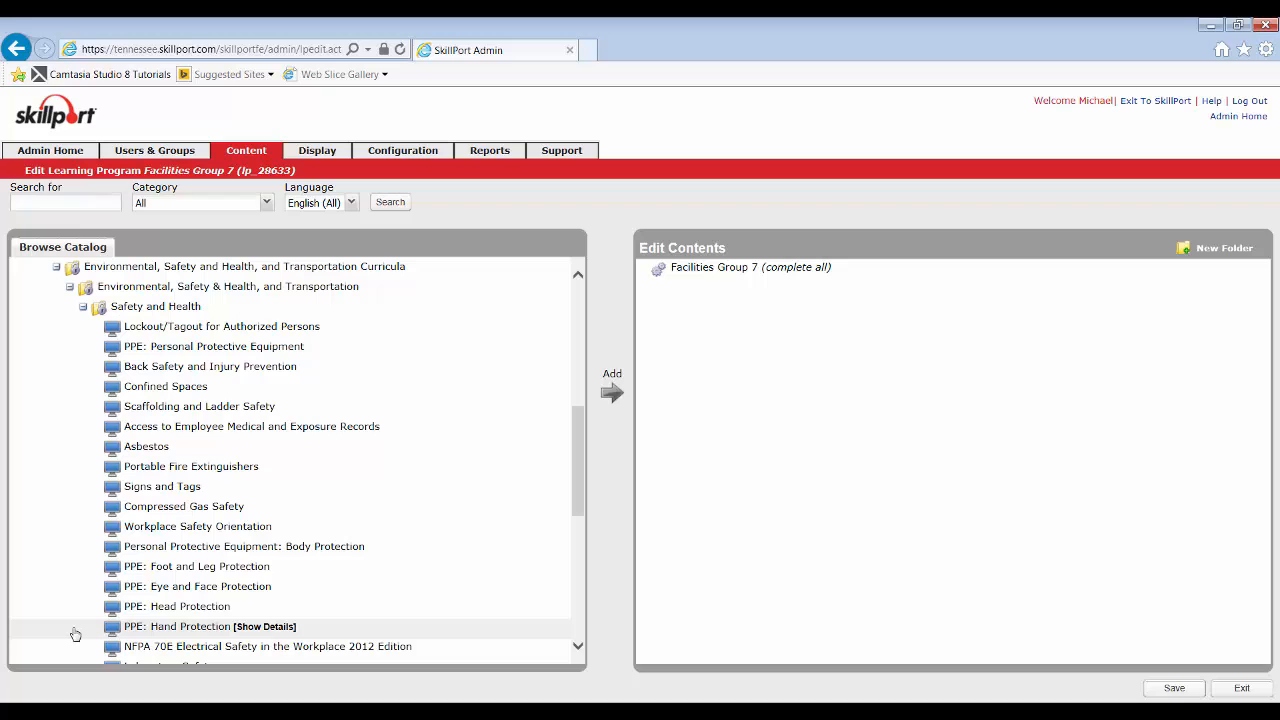
mouse_move(401, 561)
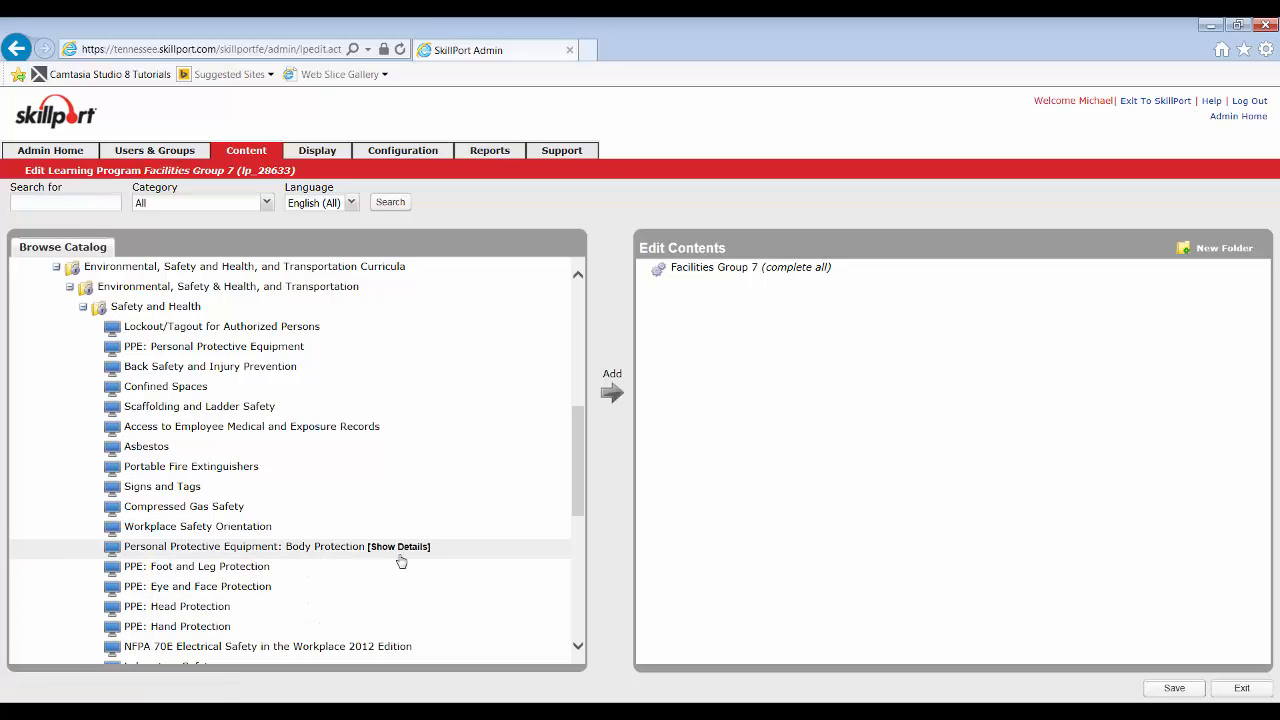
scroll("down", 3)
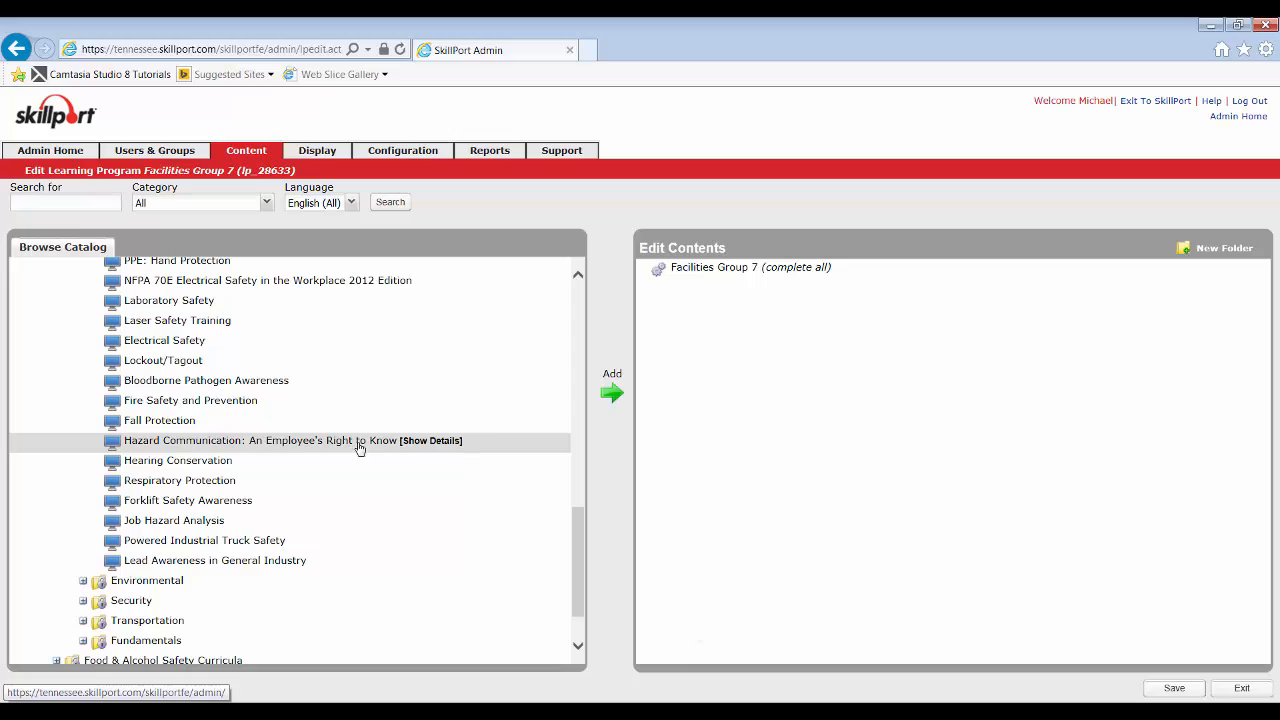
mouse_move(611, 392)
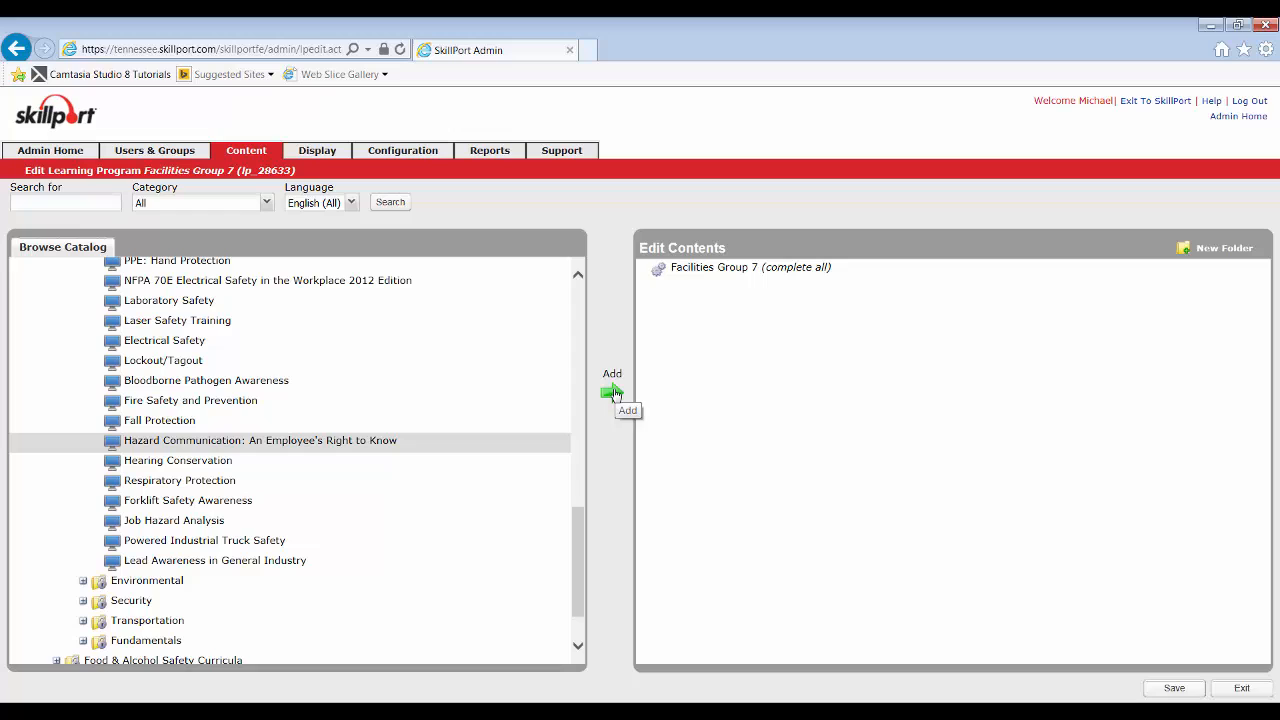
Add Hazard Communication: An Employee's Right to Know as the program's first course
left_click(612, 390)
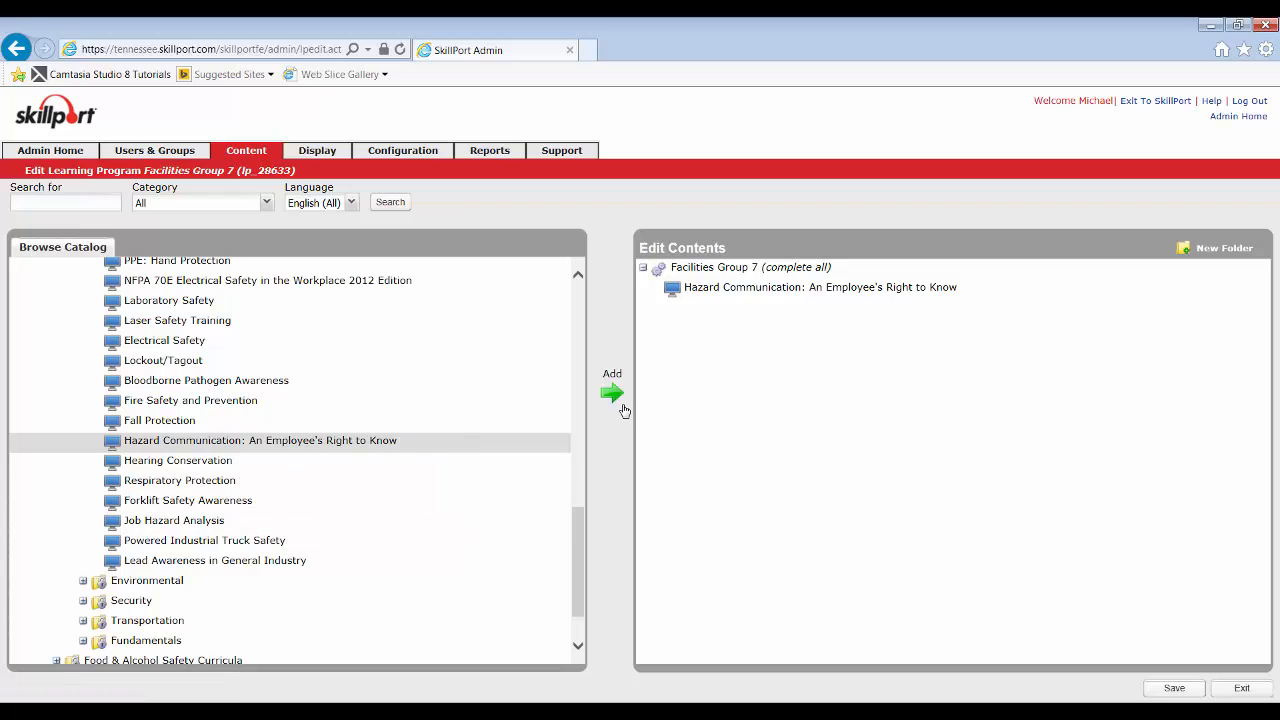
scroll("up", 3)
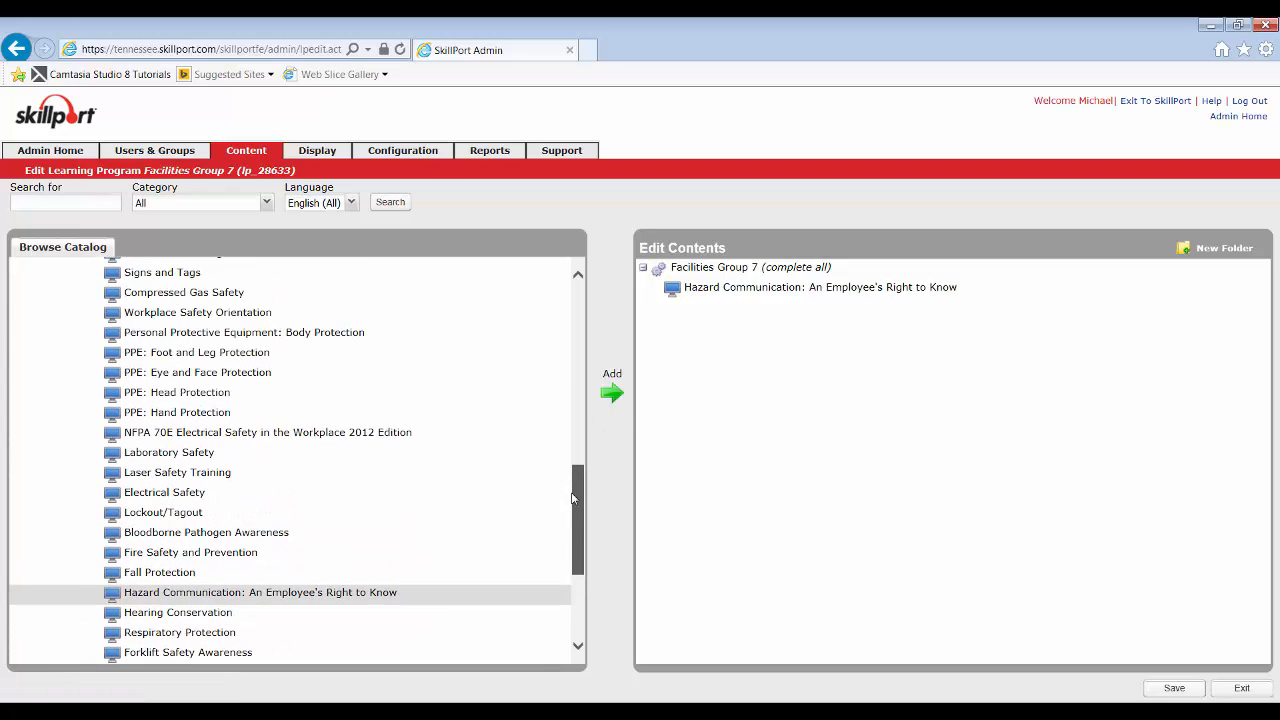
Add the Lockout/Tagout and Bloodborne Pathogen Awareness courses to the program contents
left_click(163, 512)
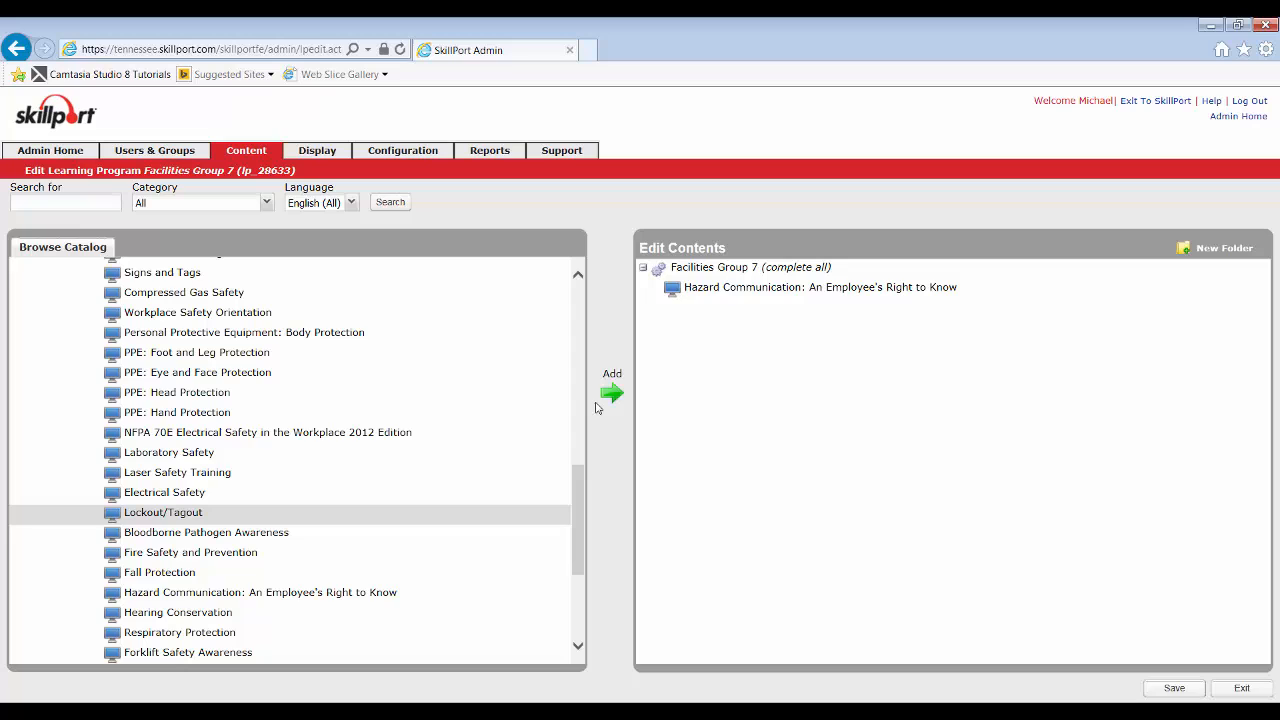
left_click(611, 391)
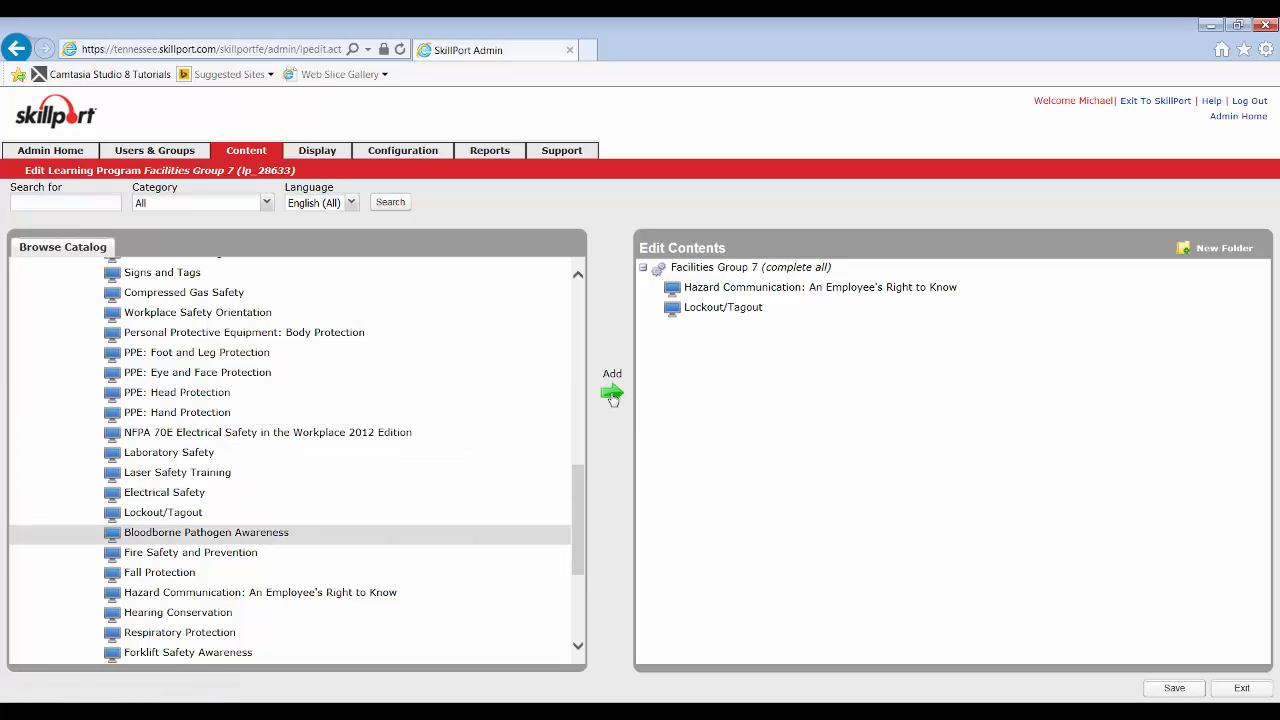
left_click(611, 390)
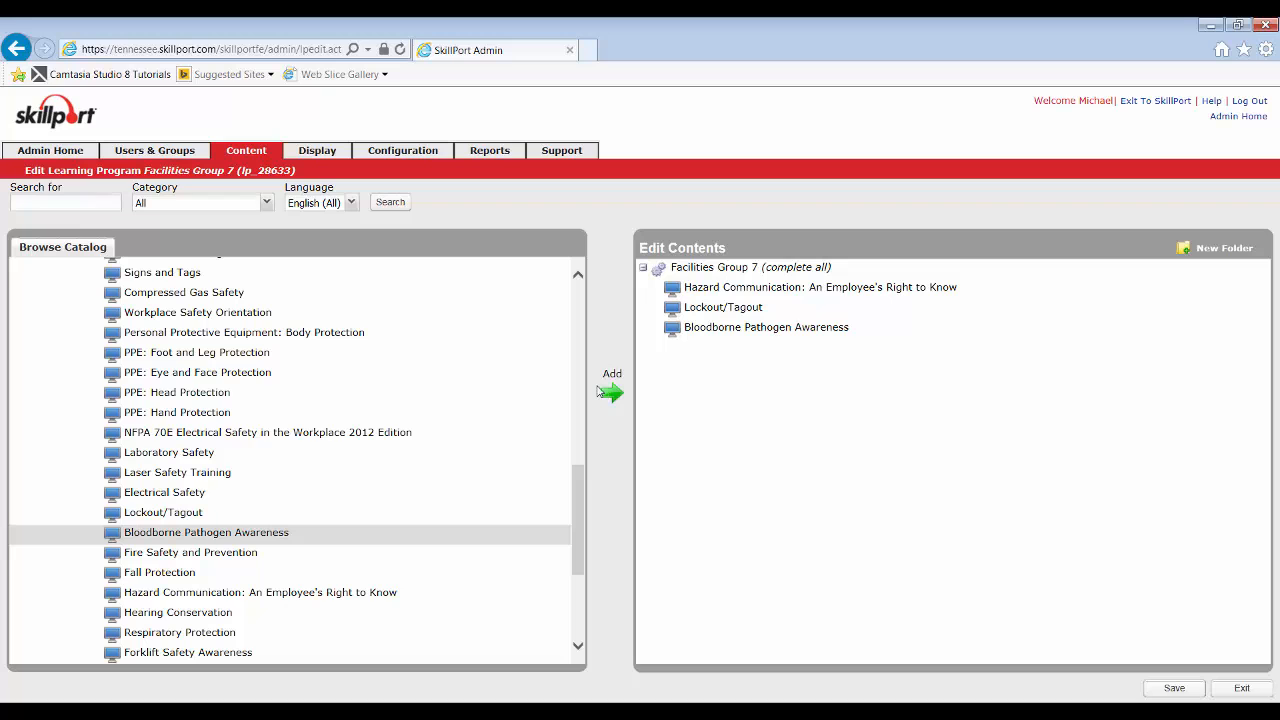
mouse_move(164, 492)
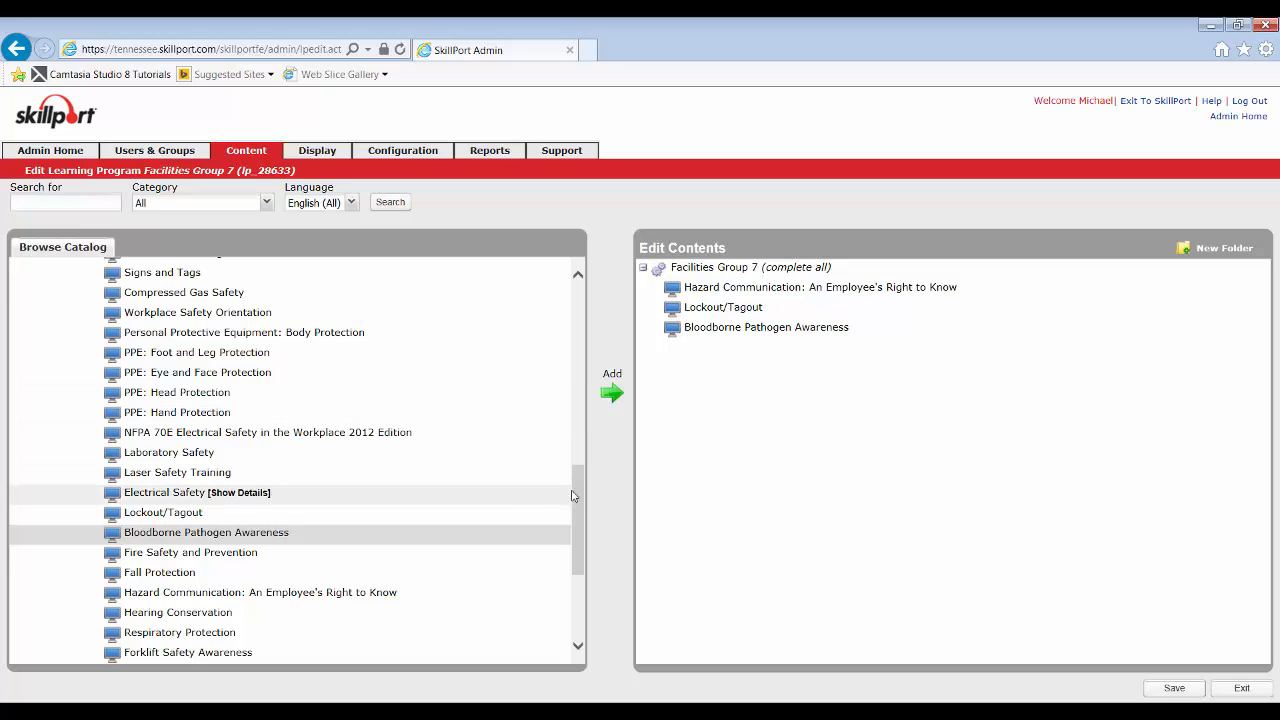
scroll("up", 3)
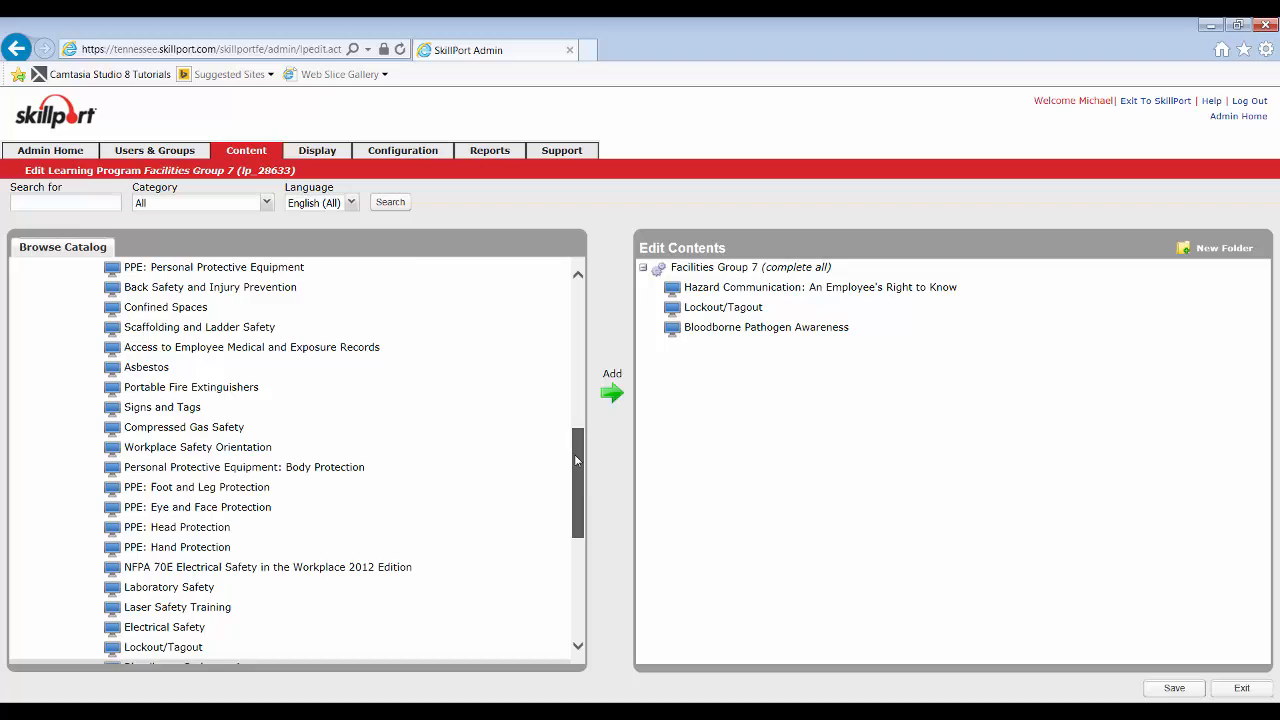
scroll("up", 3)
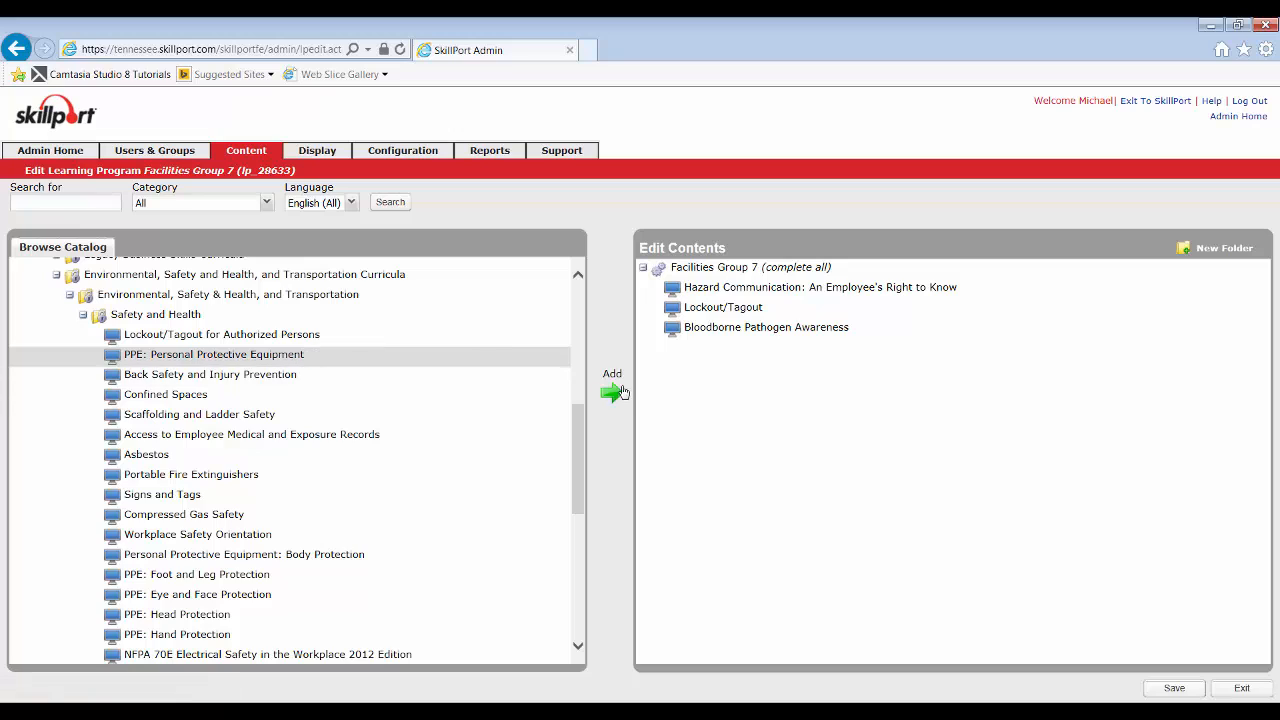
Add PPE: Personal Protective Equipment, Asbestos, and Fire Safety and Prevention, then save
left_click(611, 391)
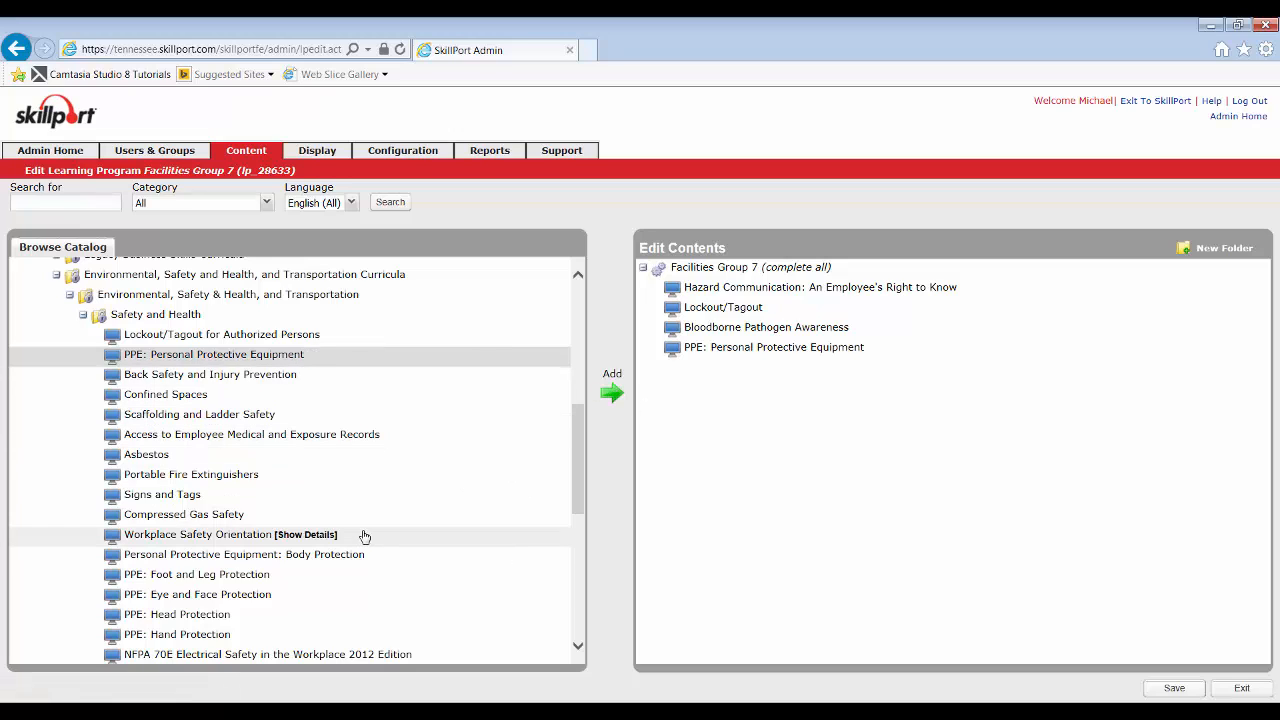
mouse_move(146, 454)
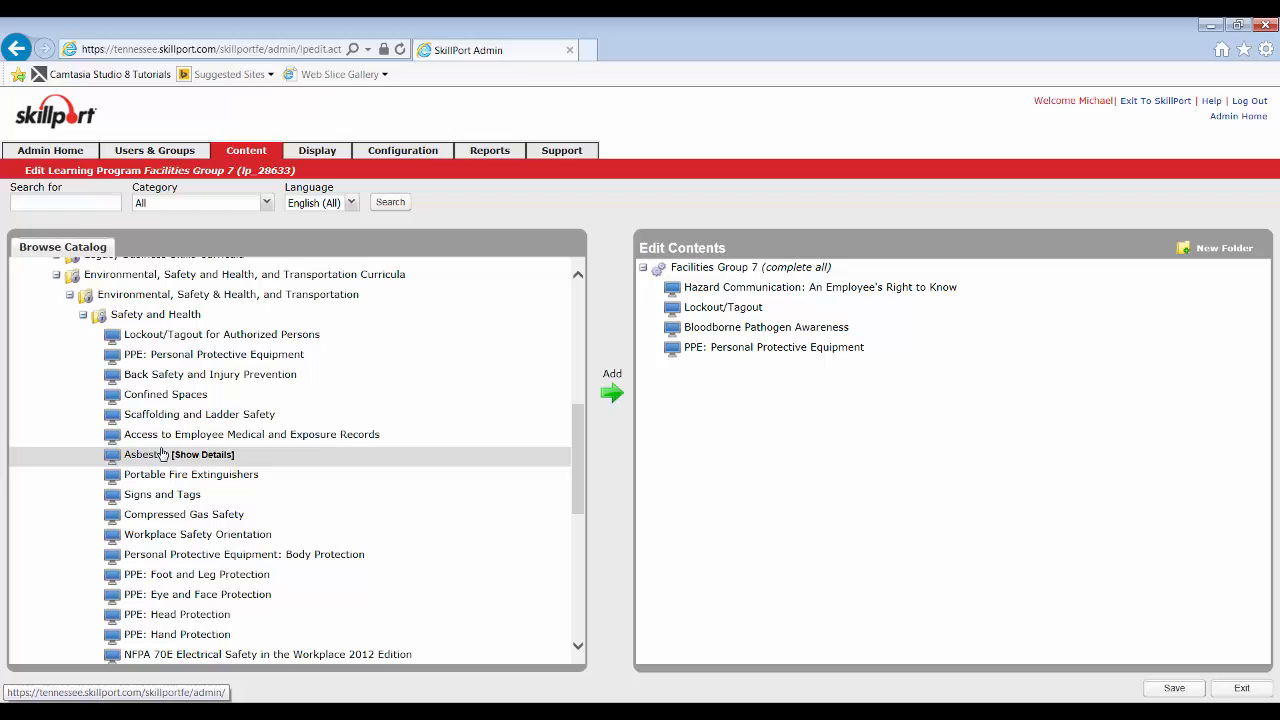
left_click(611, 390)
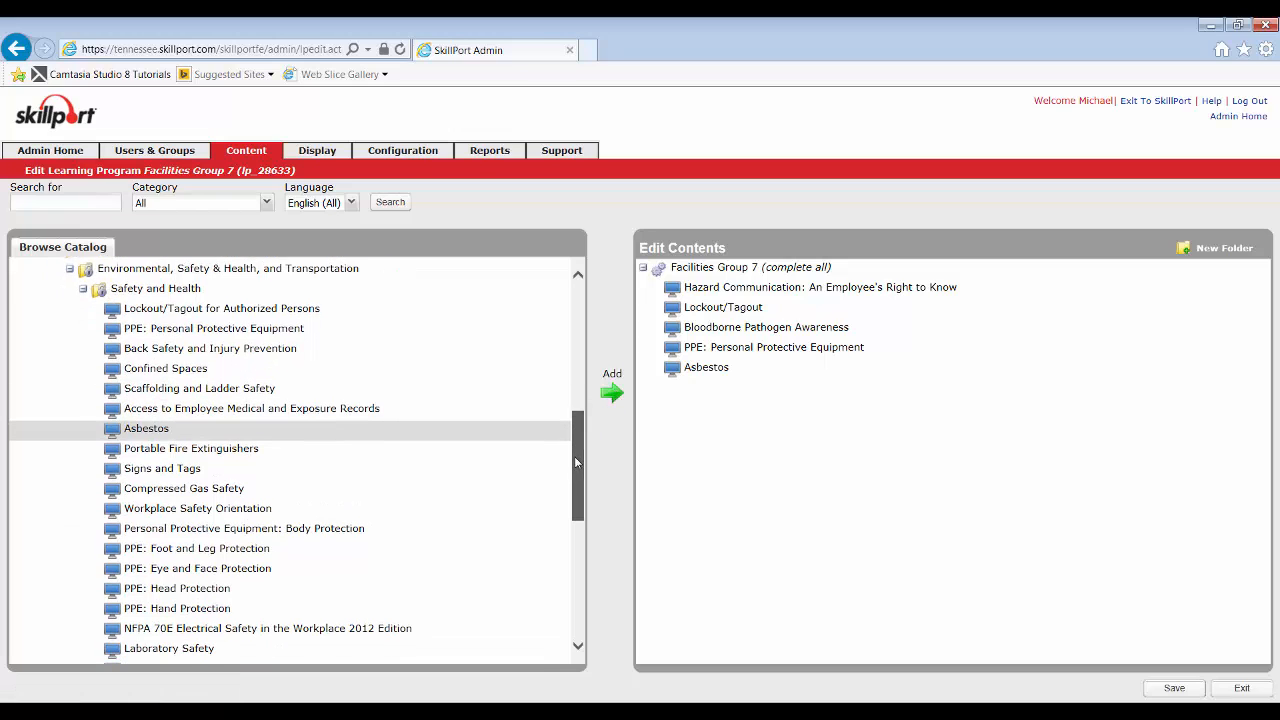
scroll("down", 3)
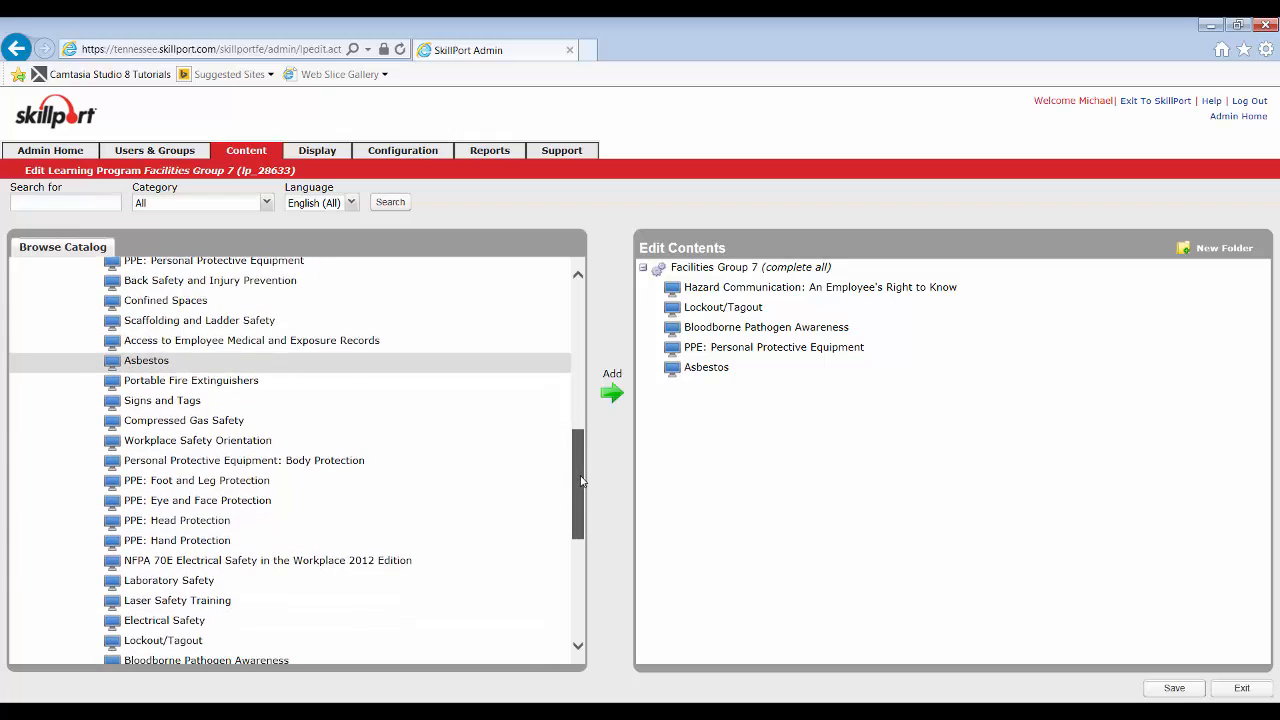
scroll("down", 3)
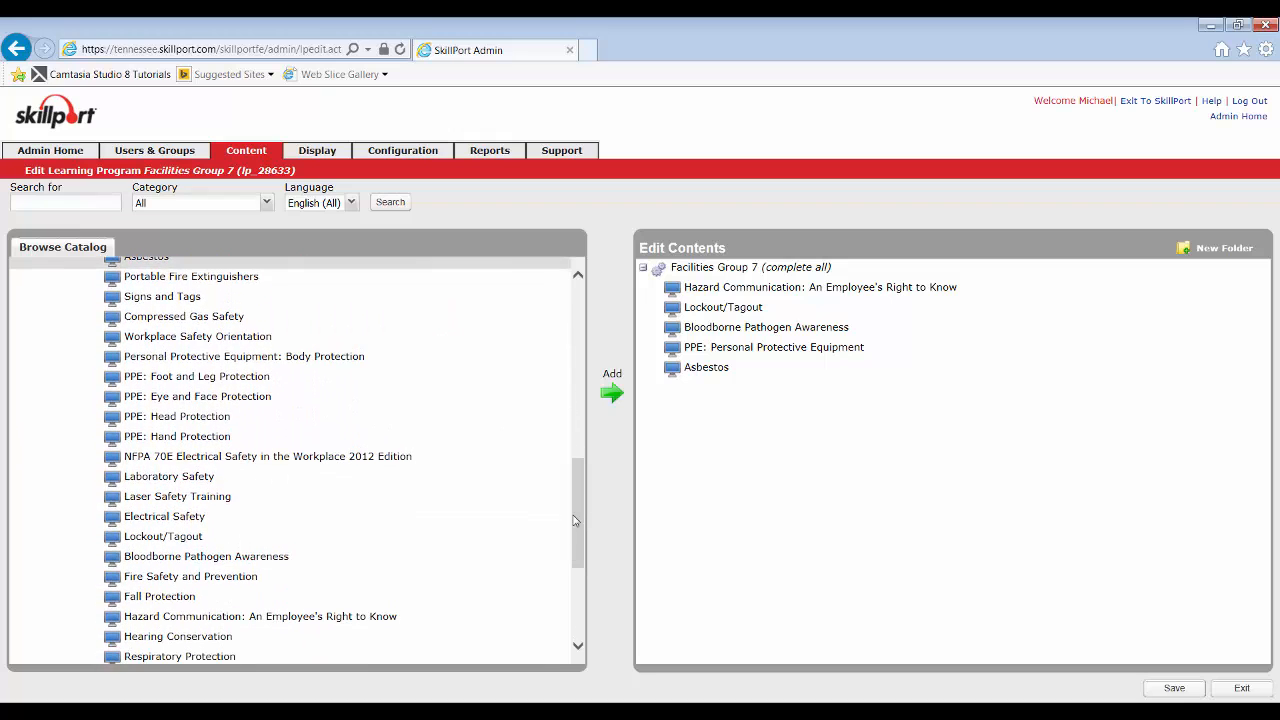
mouse_move(190, 576)
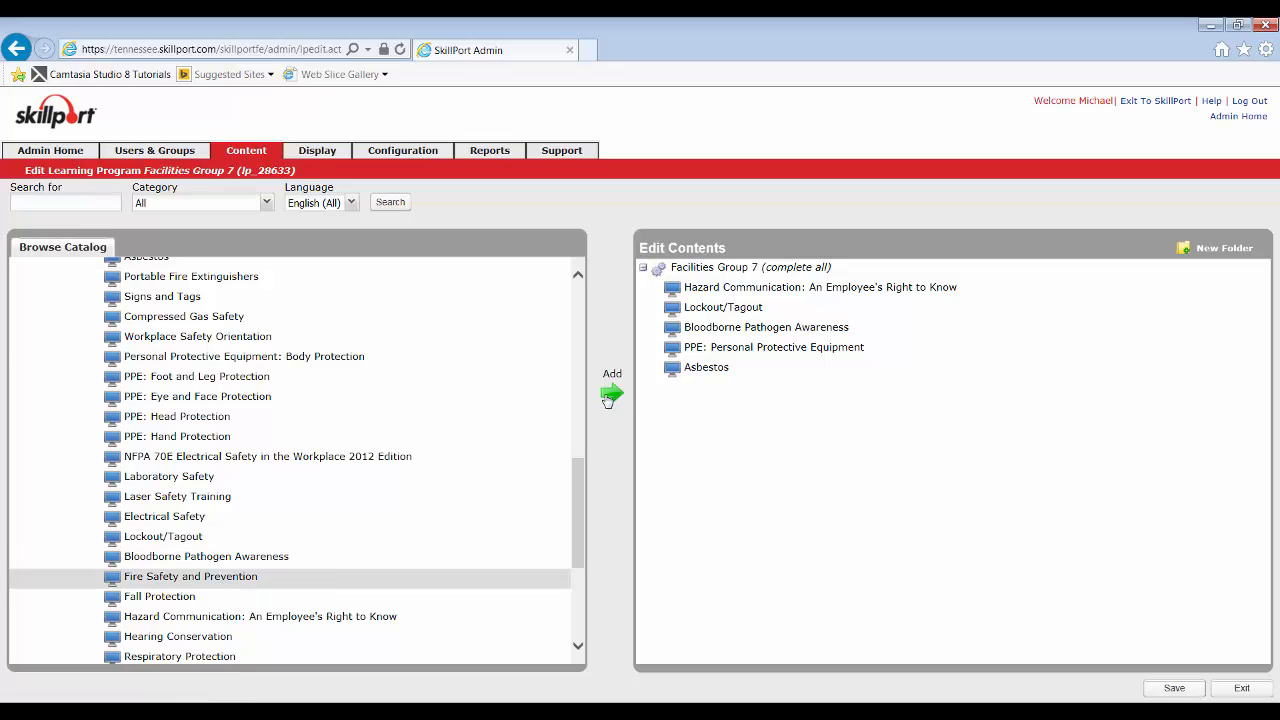
left_click(611, 380)
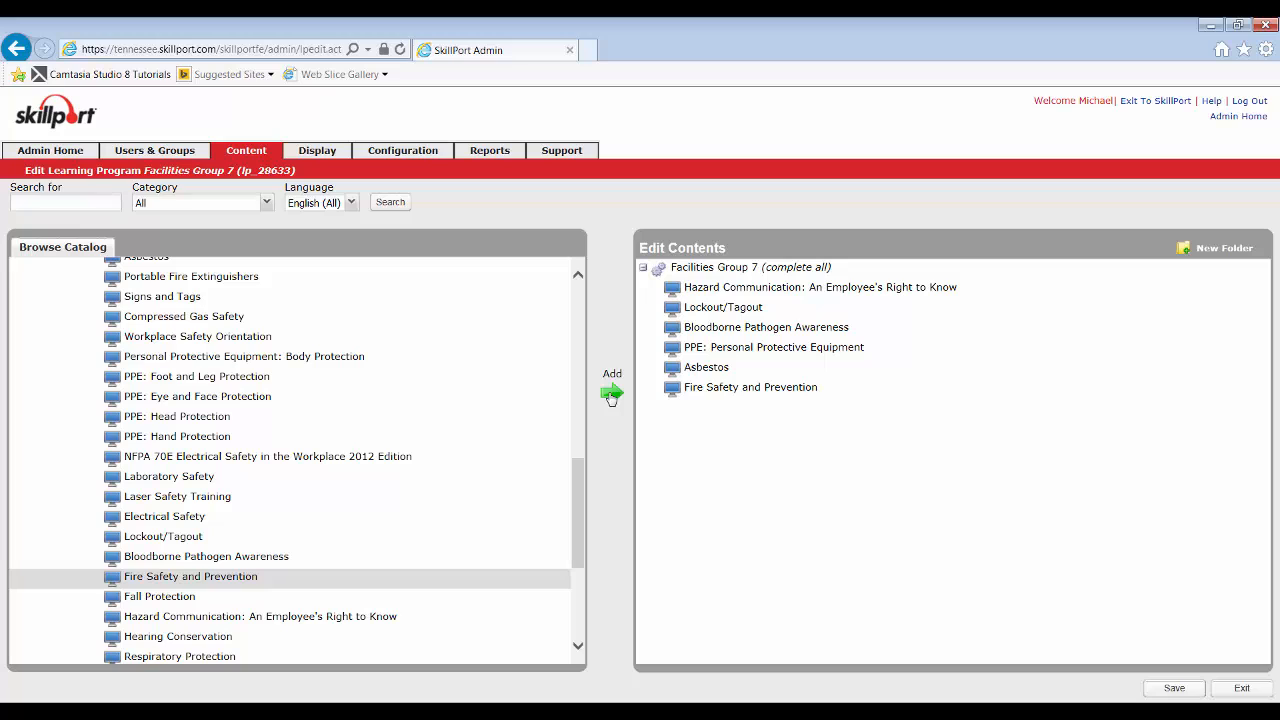
mouse_move(903, 681)
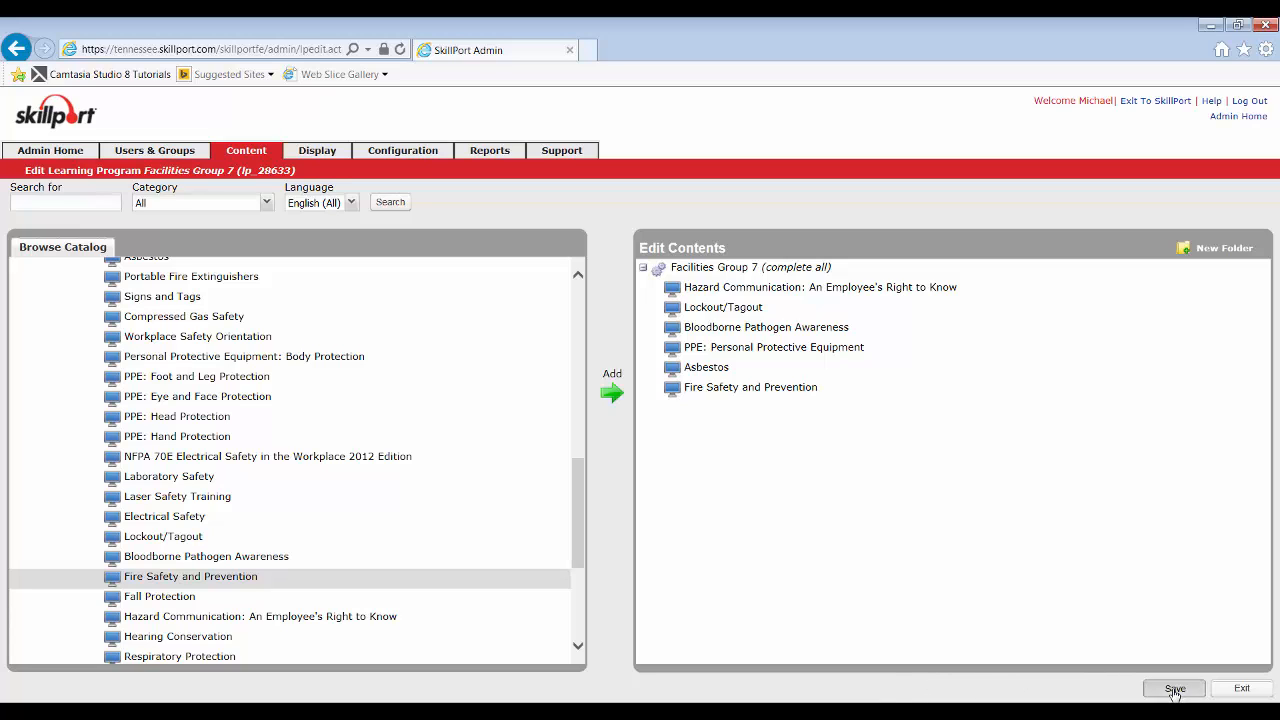
left_click(1174, 689)
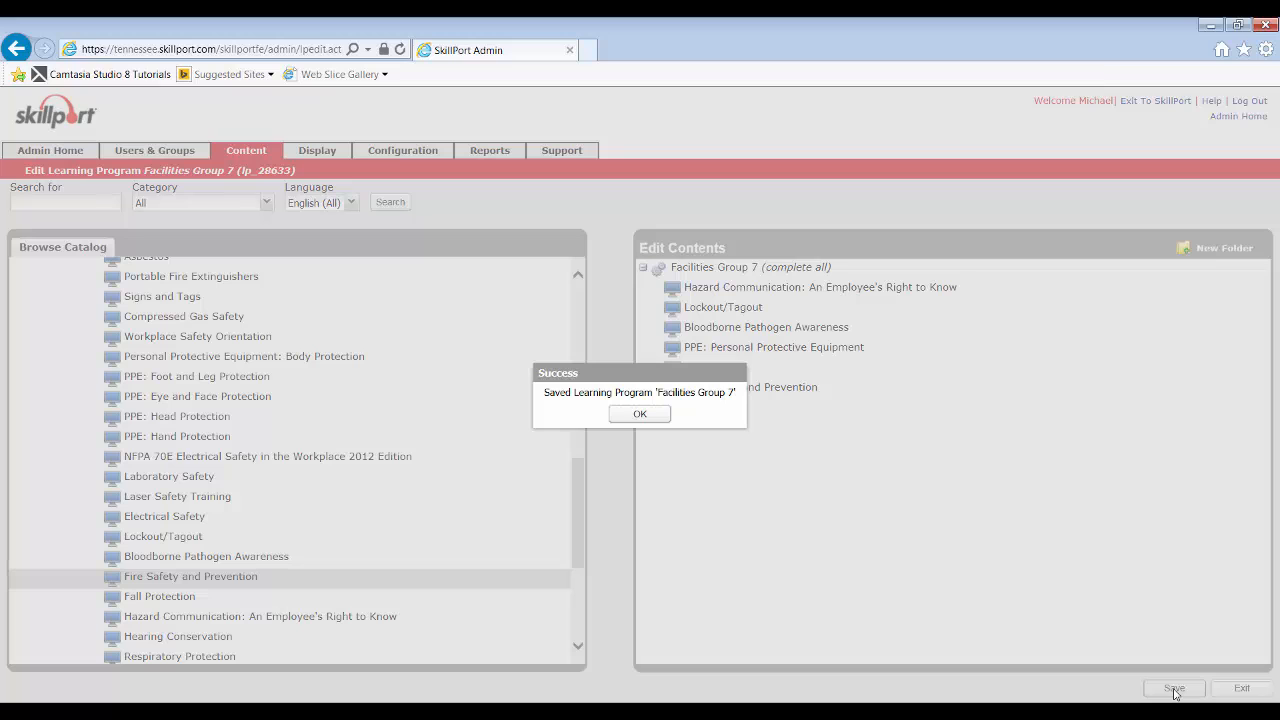